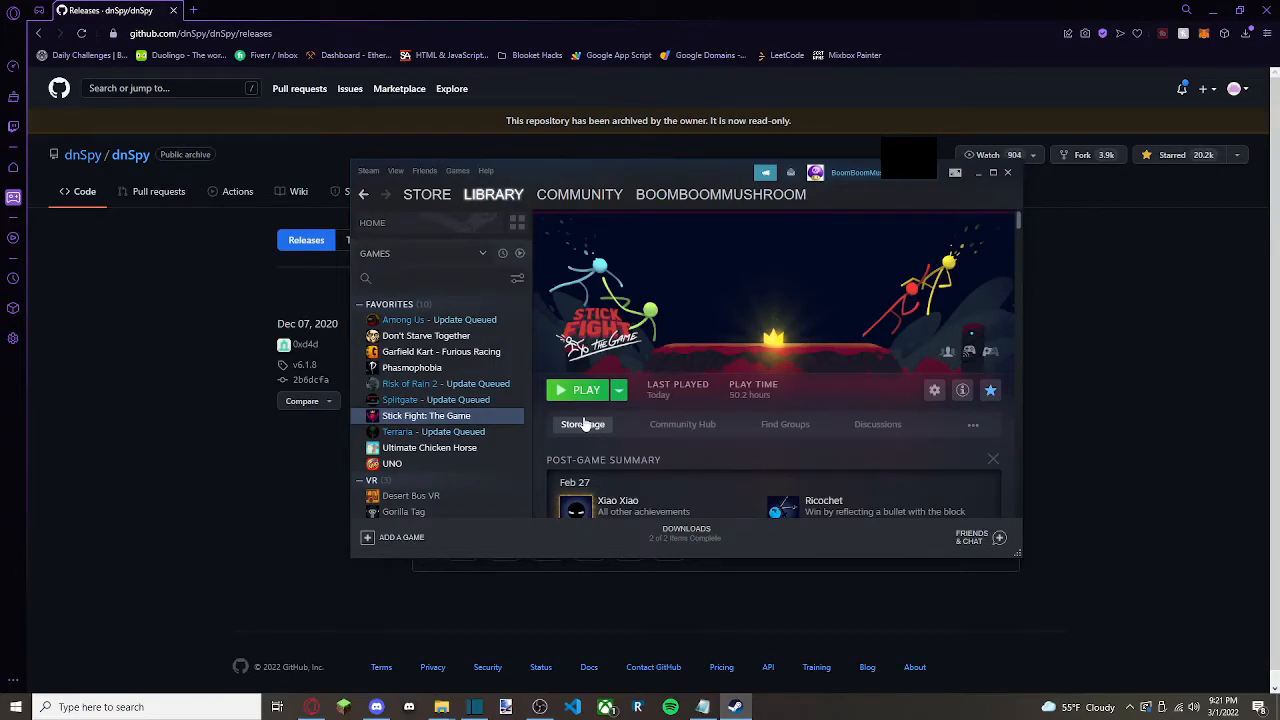
mouse_move(826, 382)
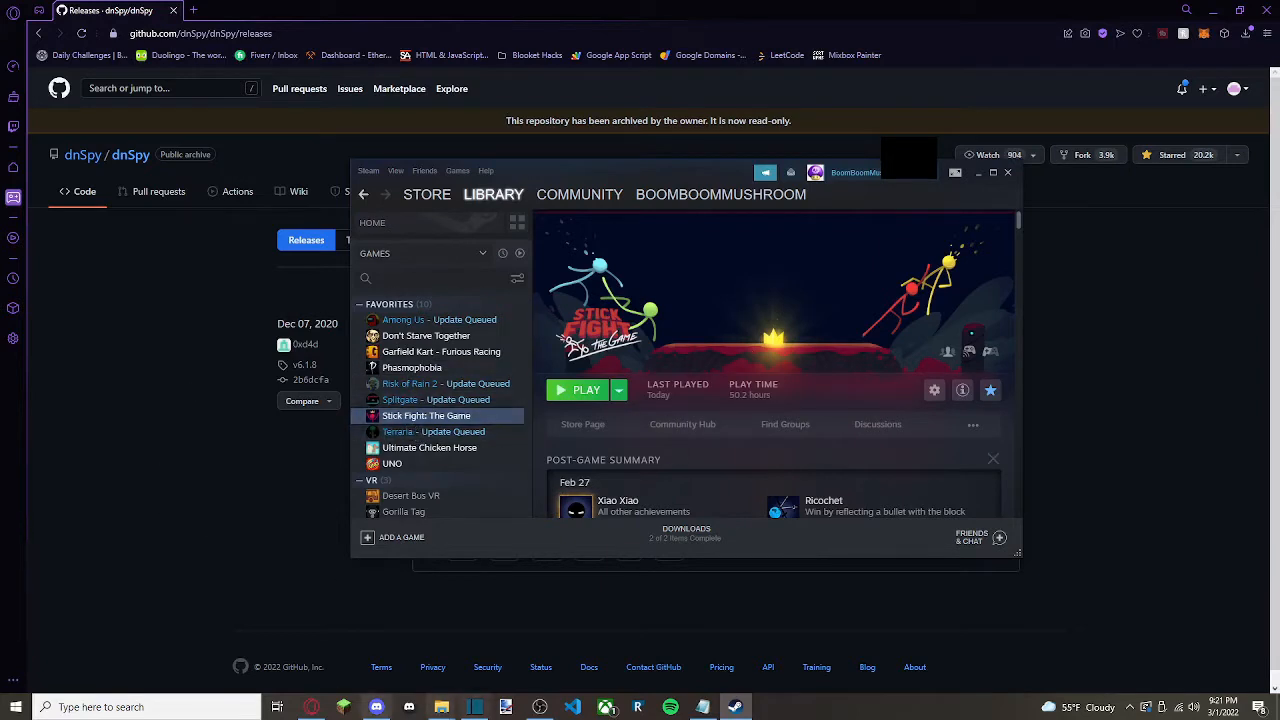
mouse_move(934, 390)
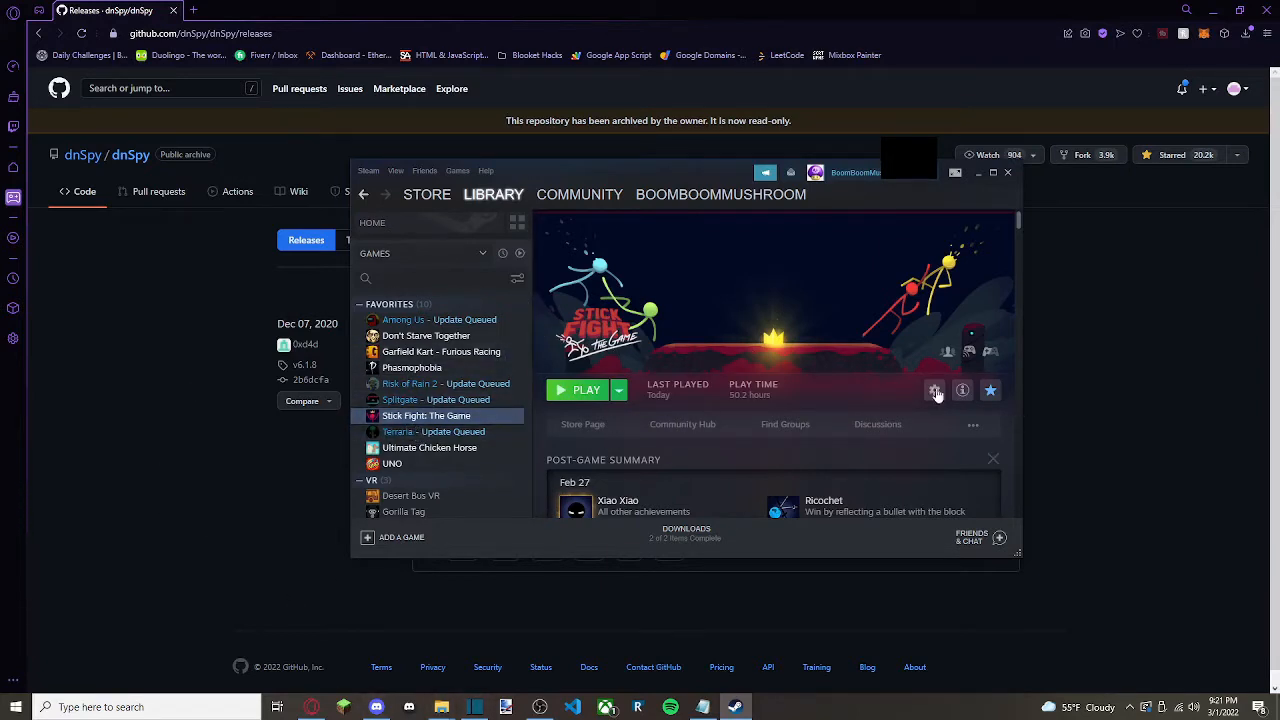
Bring up the management options for Stick Fight: The Game in the Steam Library
click(932, 390)
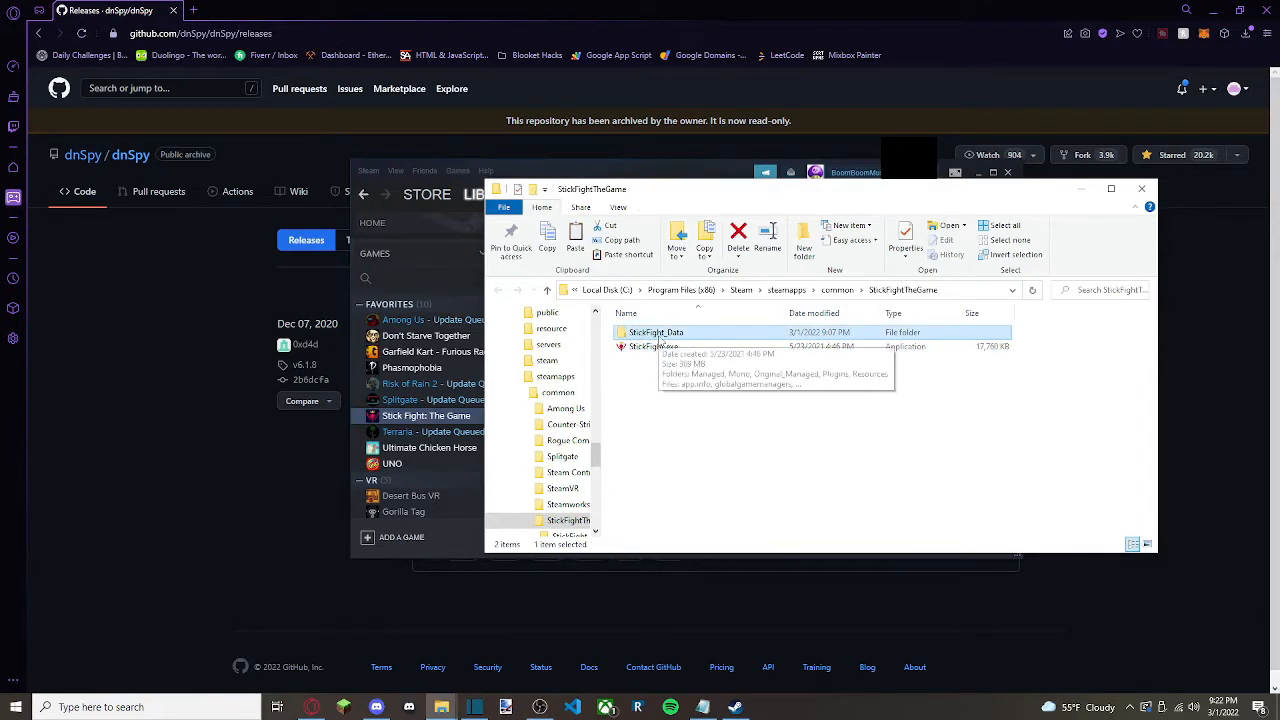
Navigate into StickFight_Data > Managed and select Assembly-CSharp.dll
double_click(652, 332)
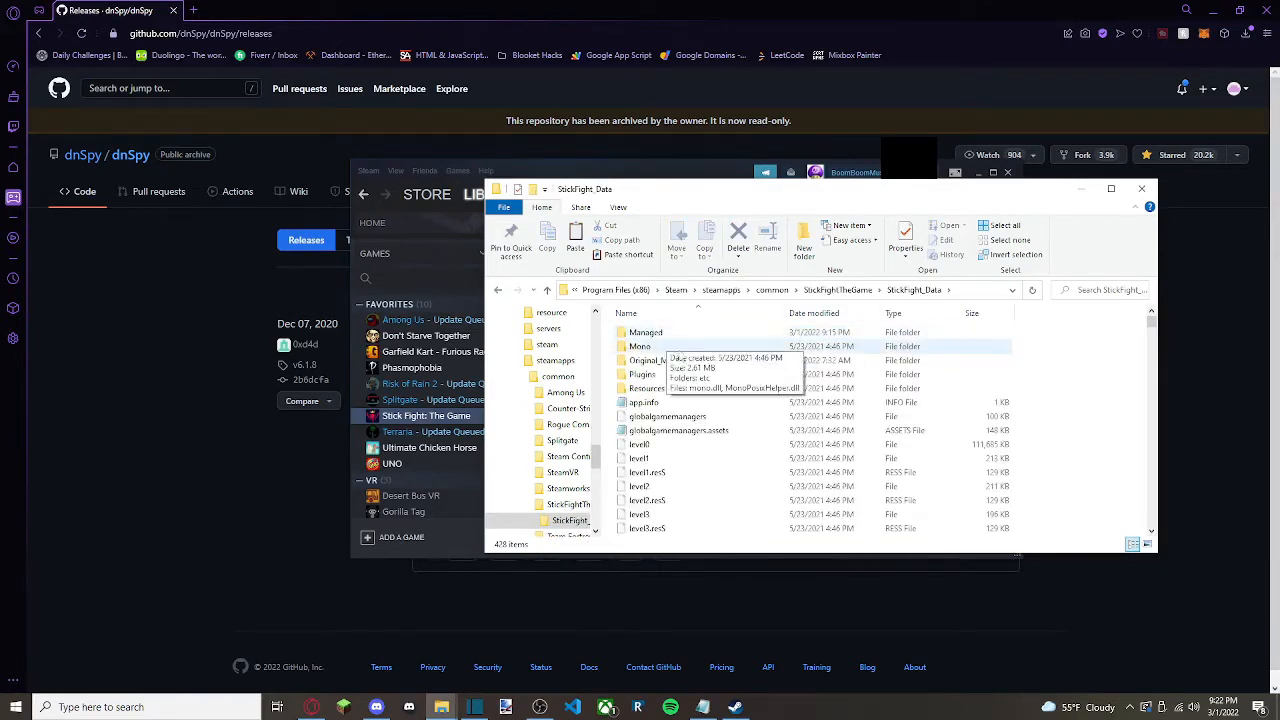
mouse_move(596, 370)
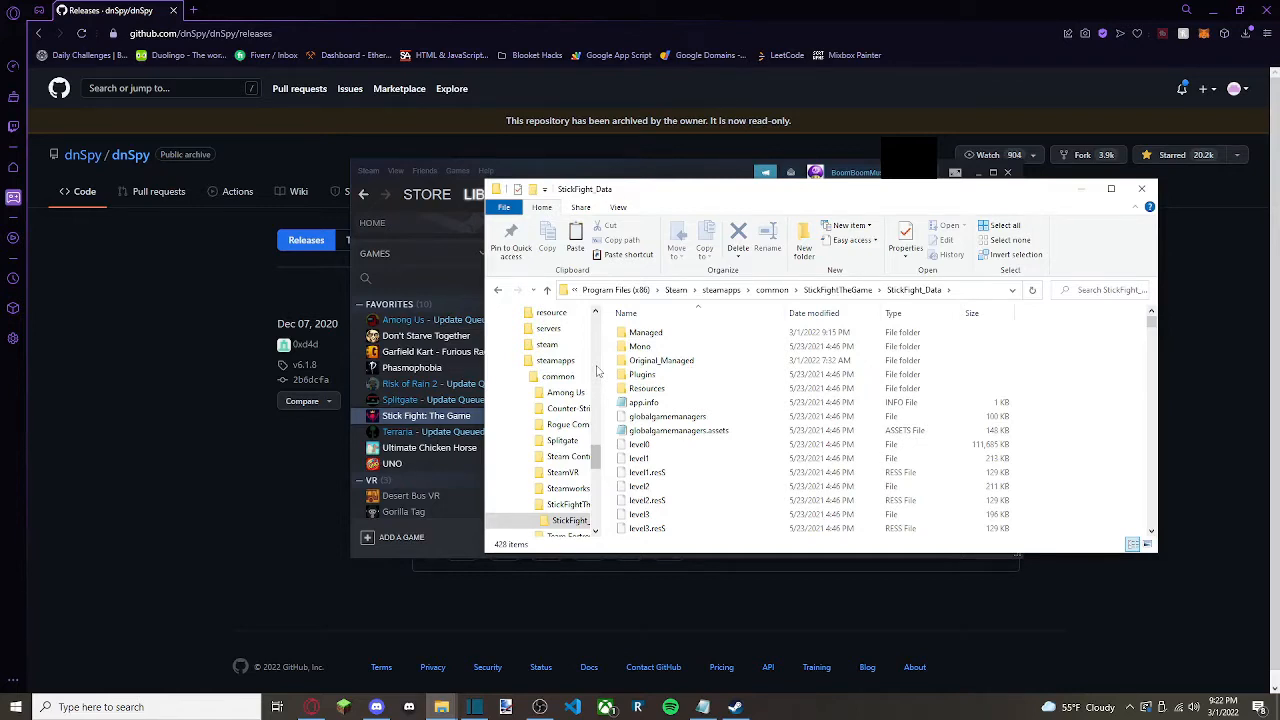
click(644, 332)
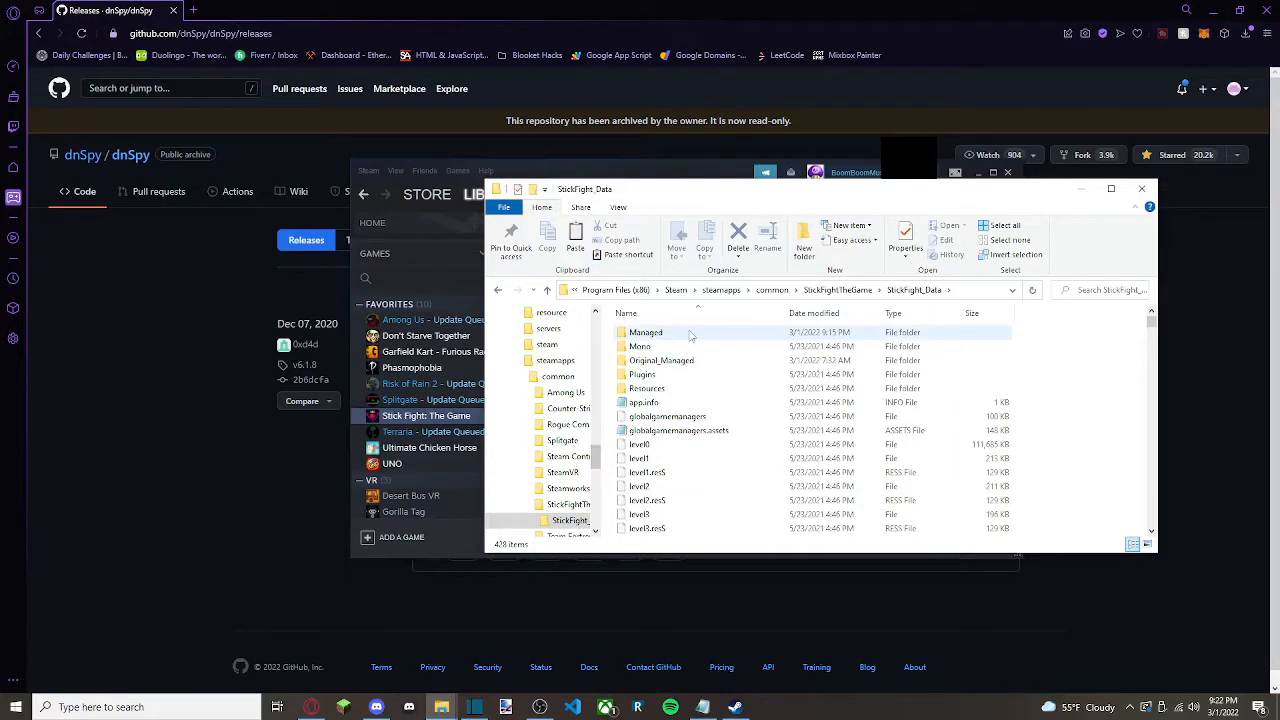
mouse_move(690, 332)
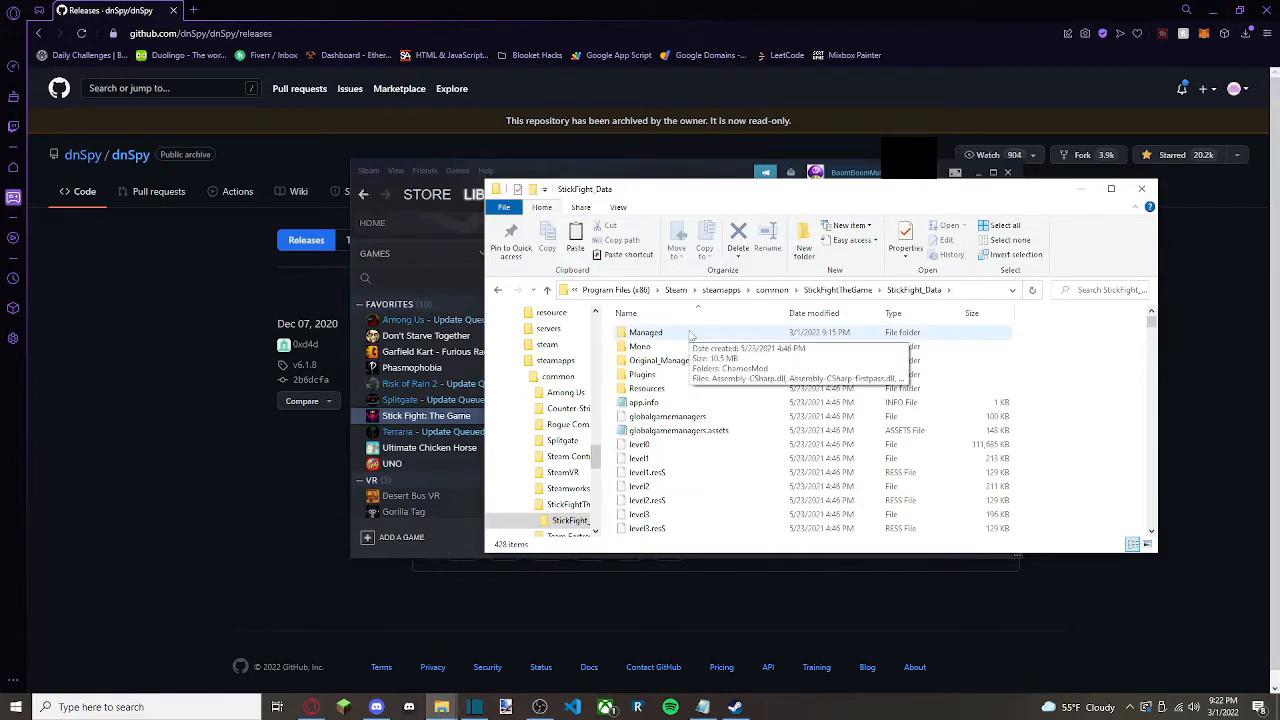
double_click(644, 332)
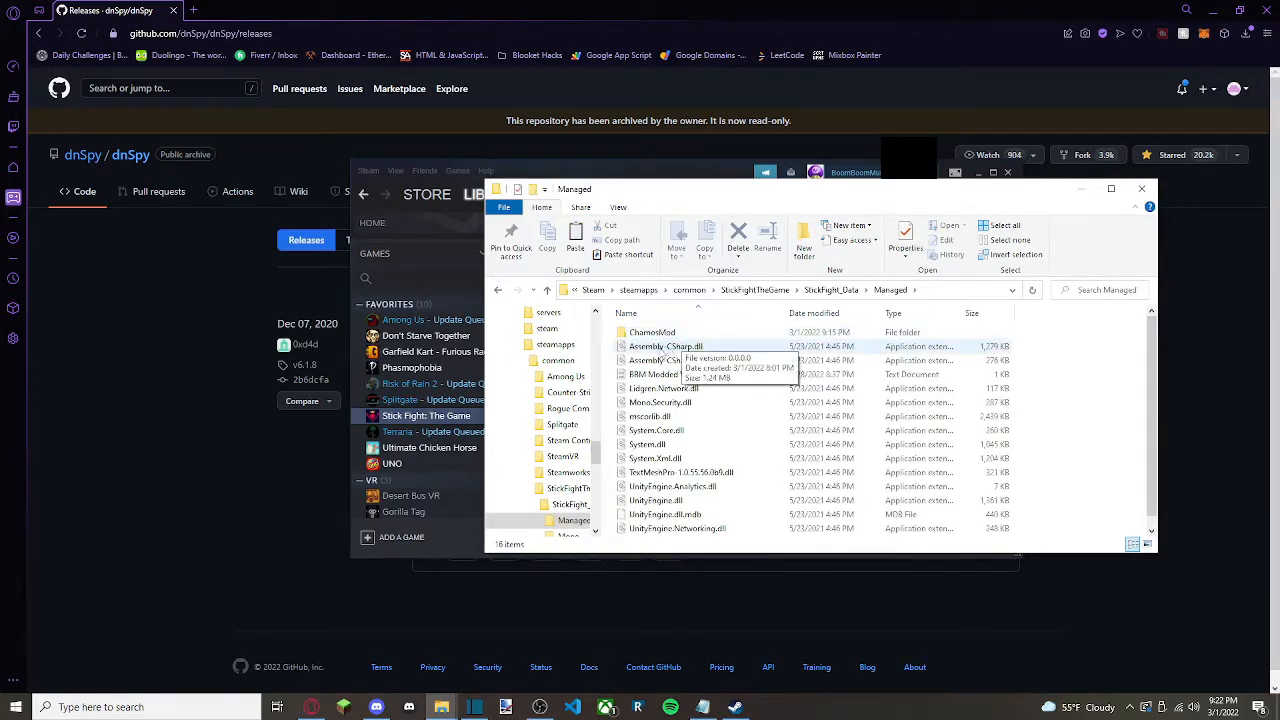
click(666, 346)
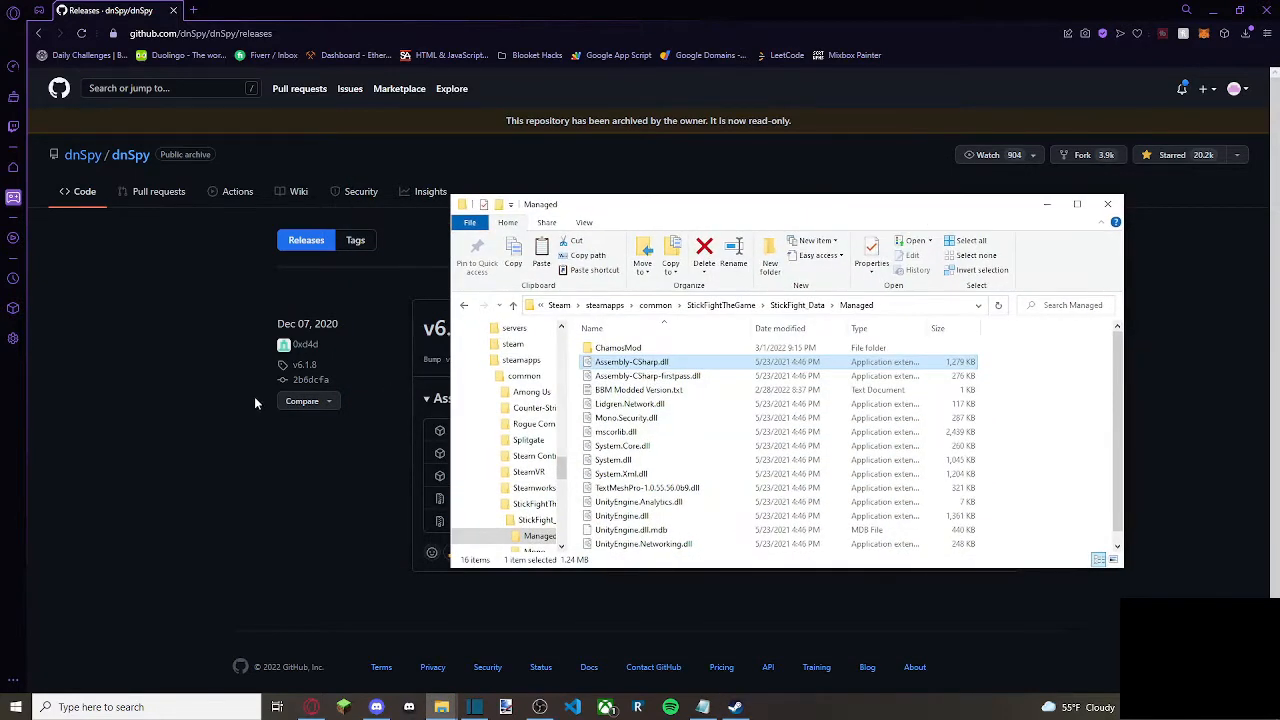
Go from the dnSpy README to the latest release, v6.1.8, with its assets
click(1108, 204)
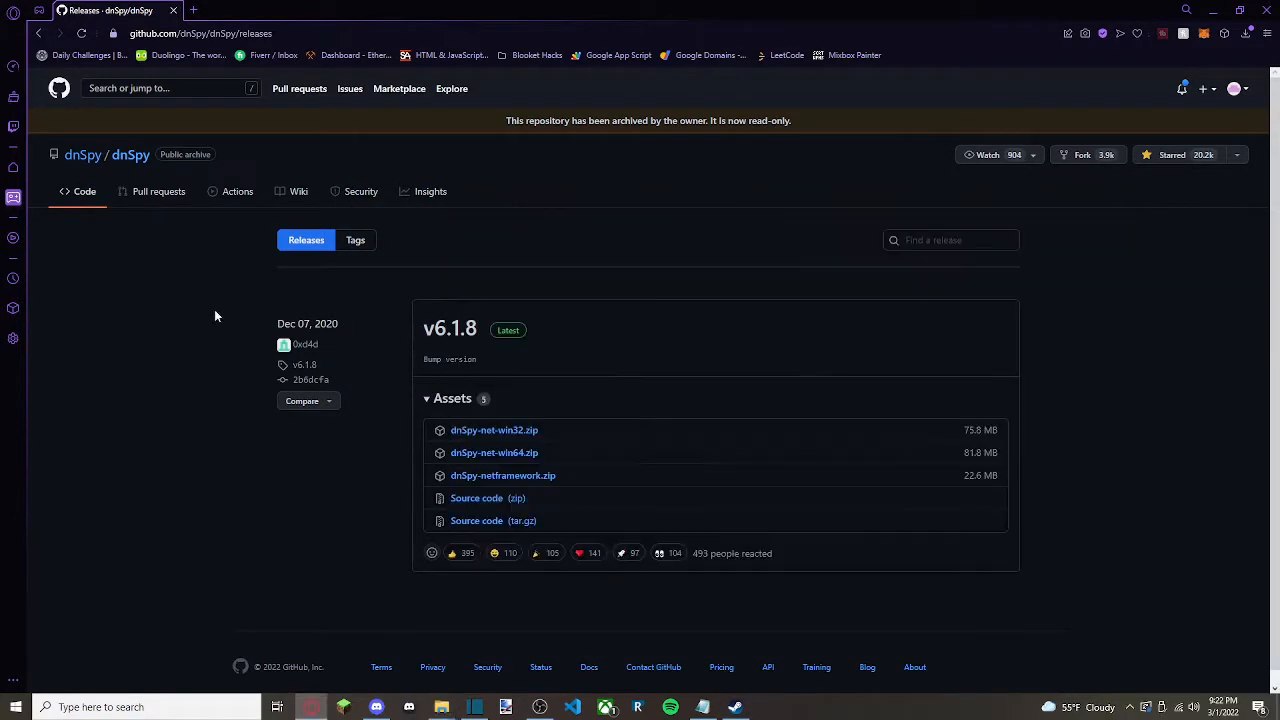
mouse_move(304, 152)
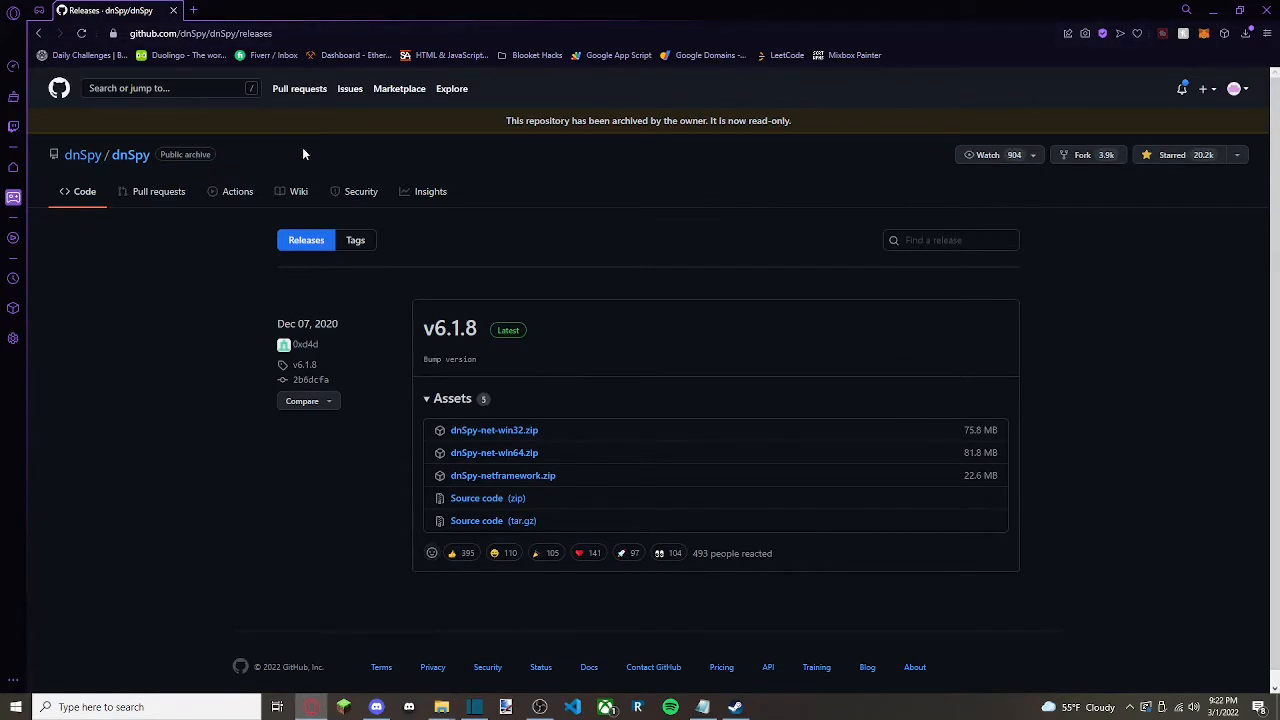
mouse_move(360, 174)
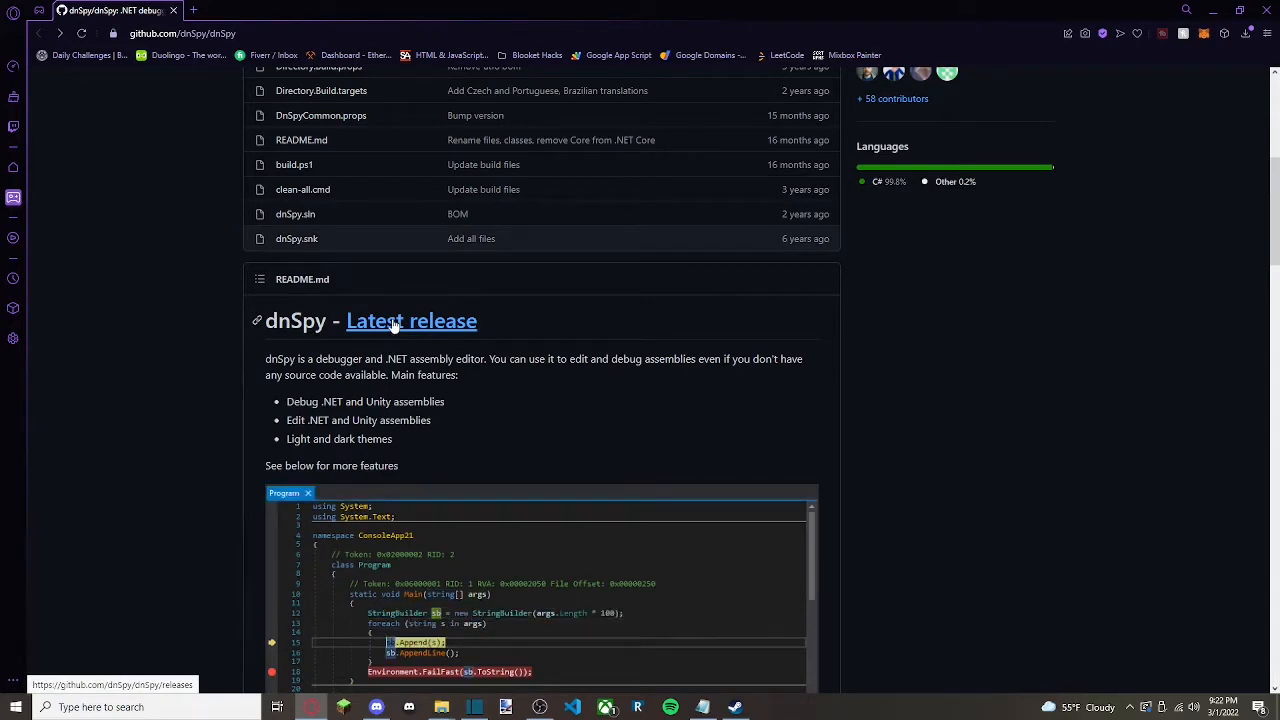
click(412, 320)
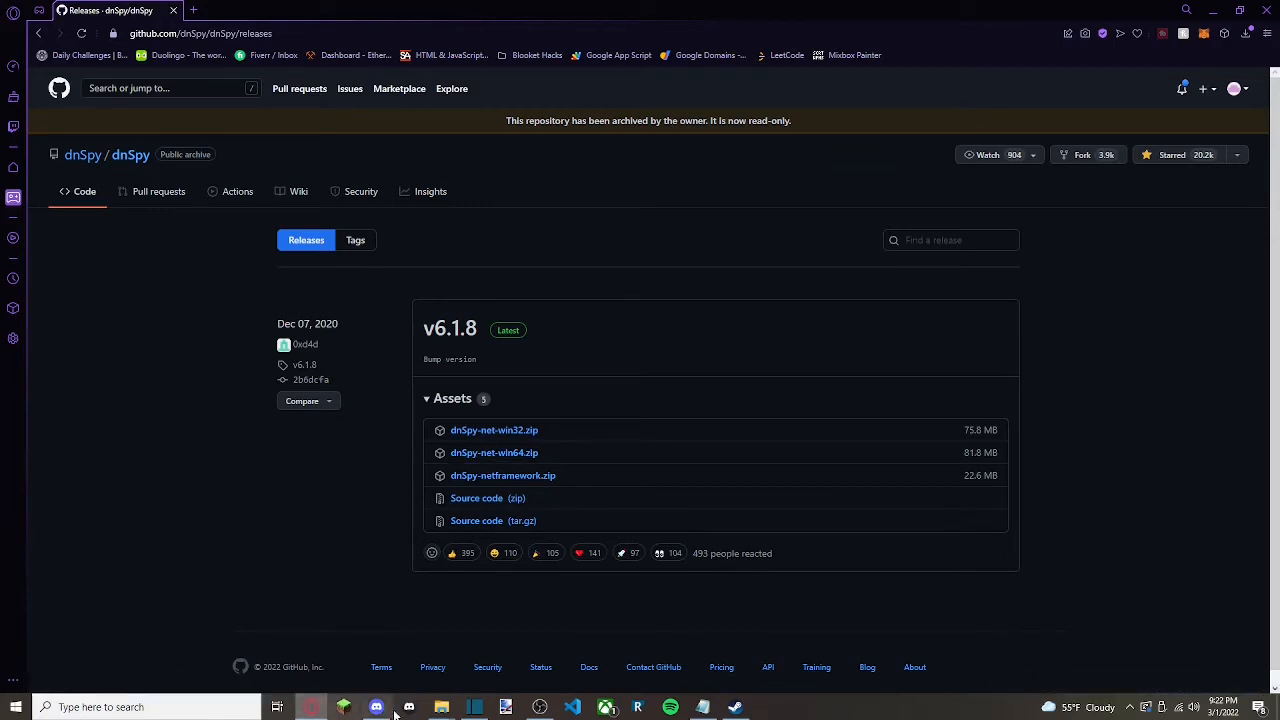
mouse_move(224, 502)
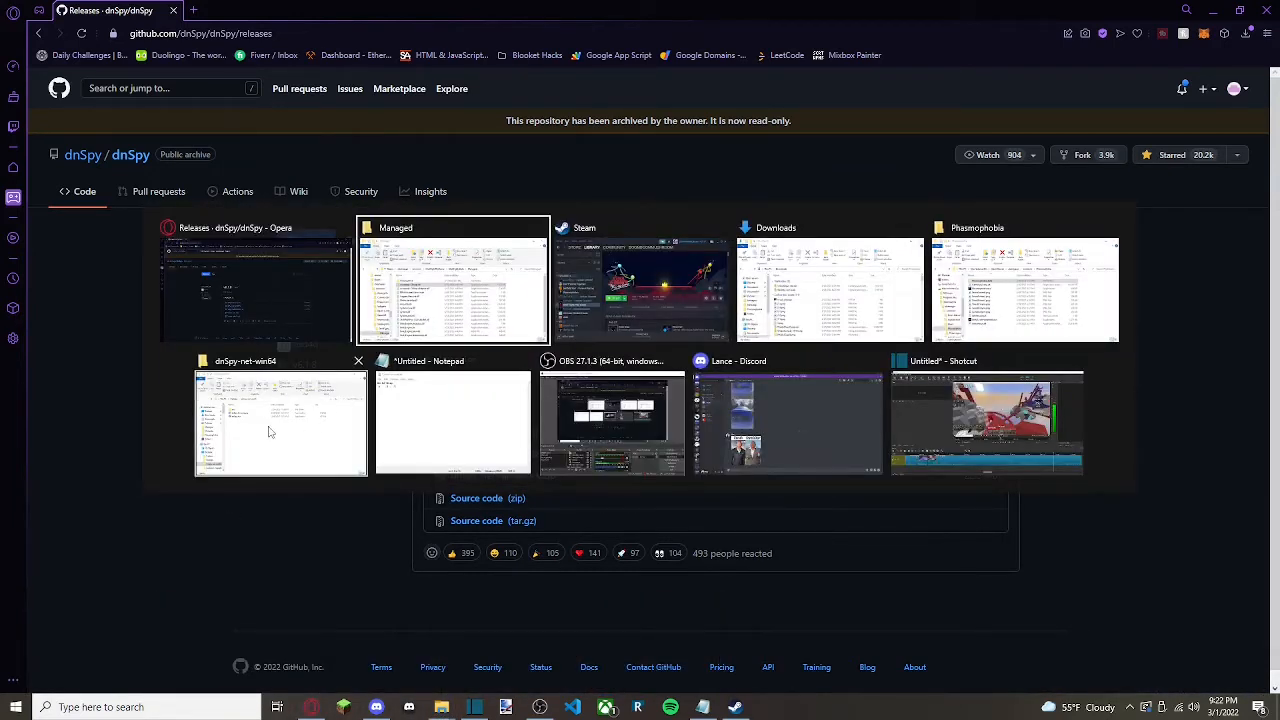
Launch dnSpy.exe from the dnSpy-net-win64 folder and load Assembly-CSharp.dll into it
click(280, 424)
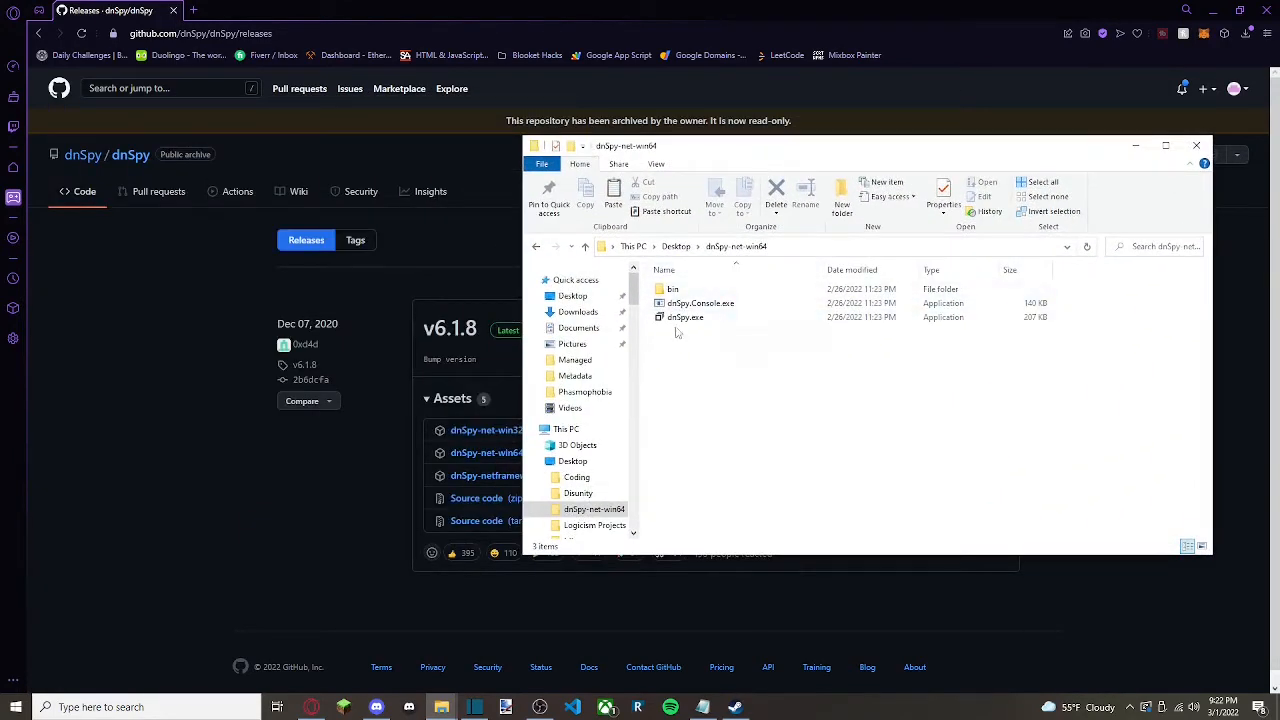
click(684, 316)
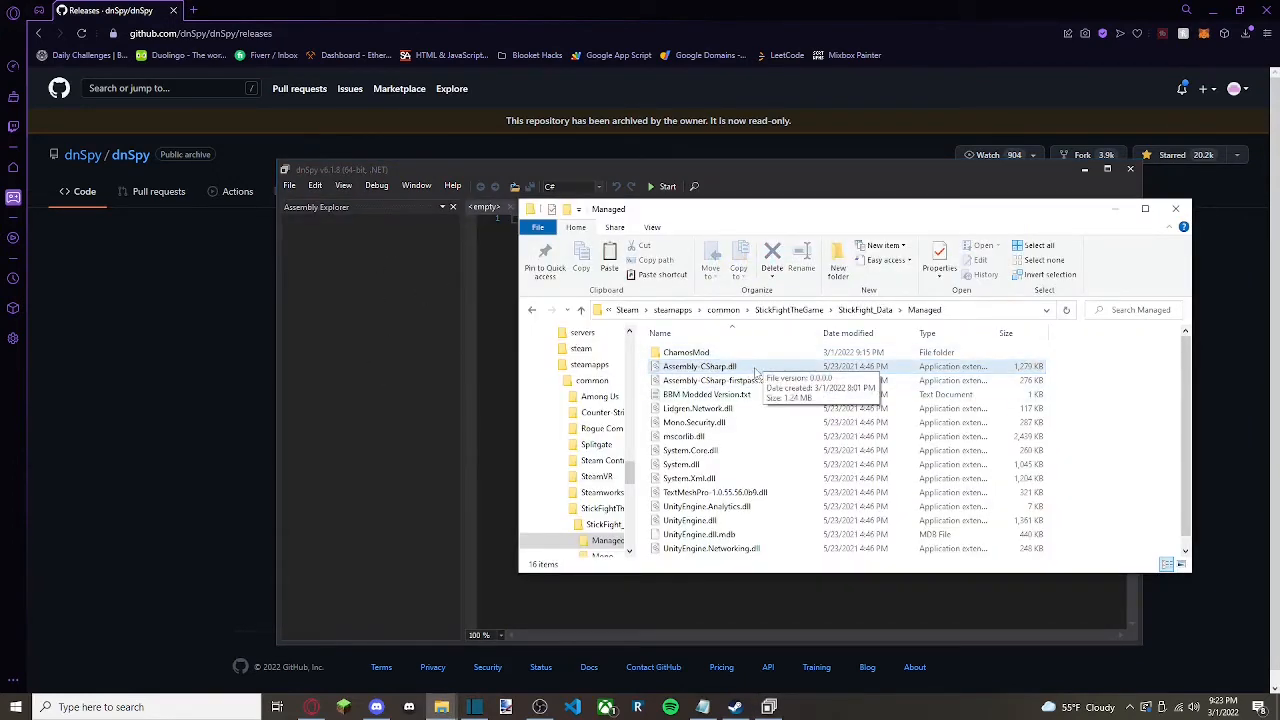
click(700, 366)
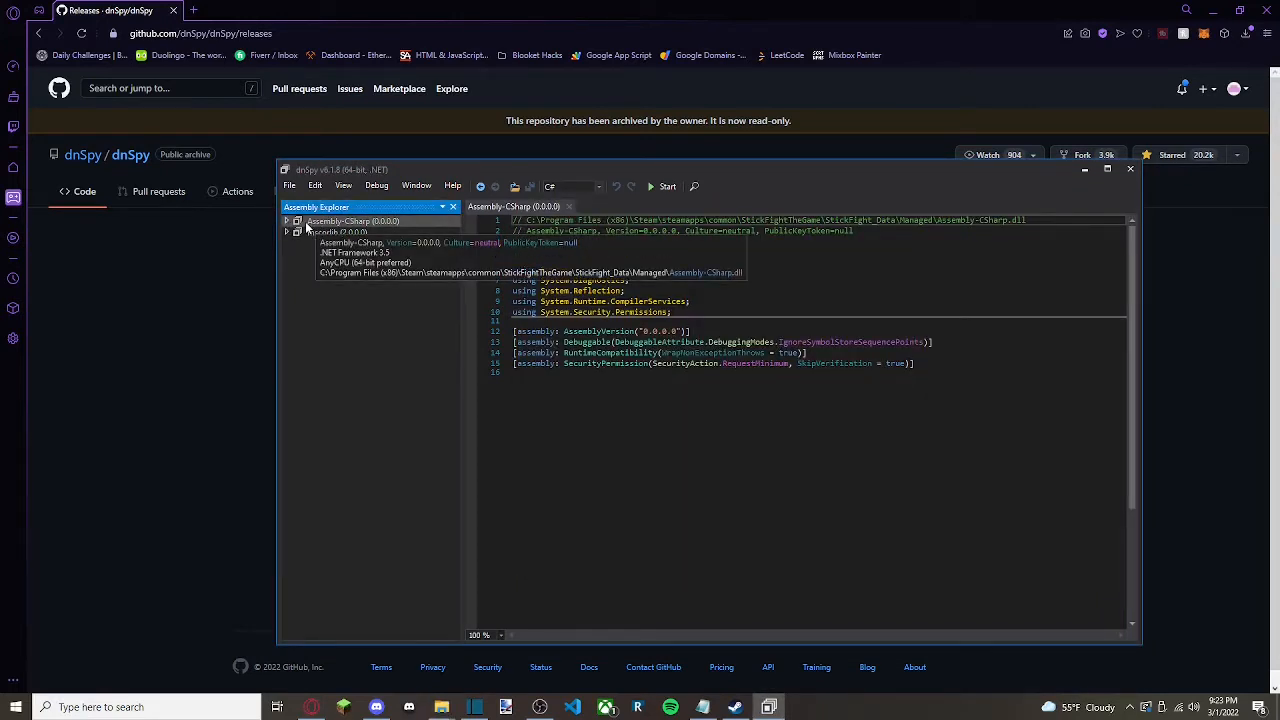
Expand Assembly-CSharp's namespace and view the Weapon class's decompiled code
click(288, 220)
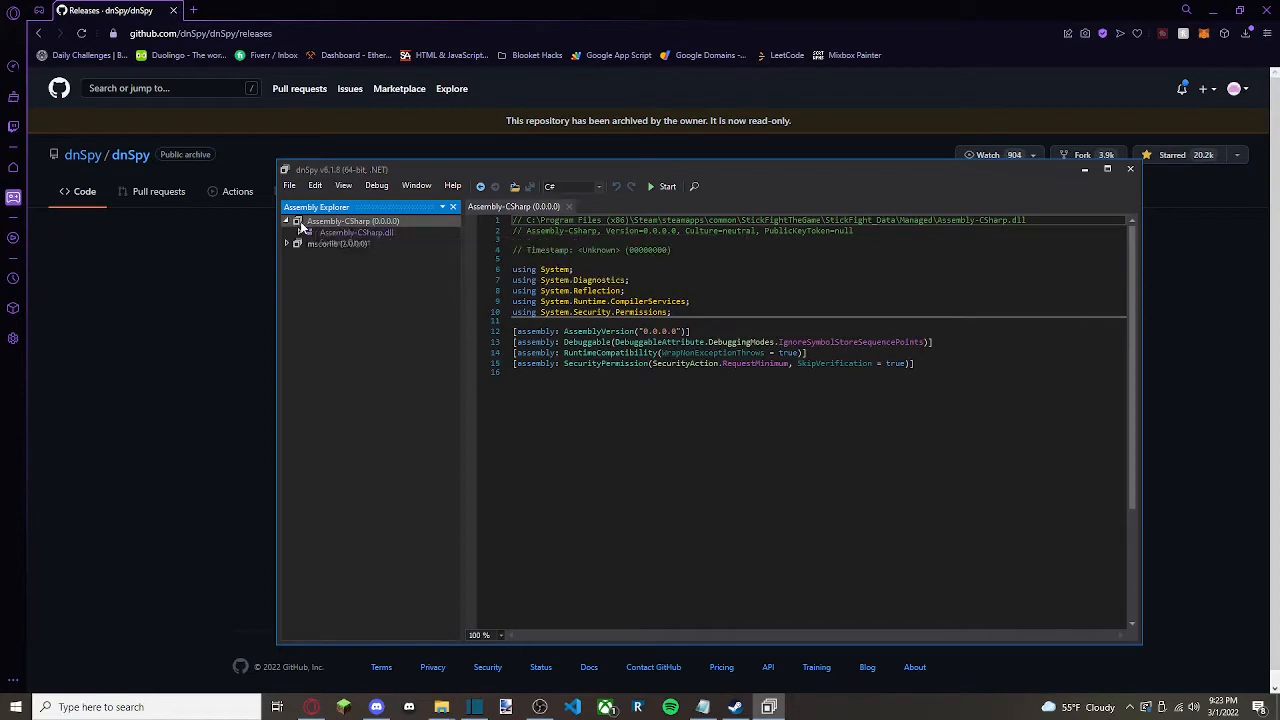
click(298, 220)
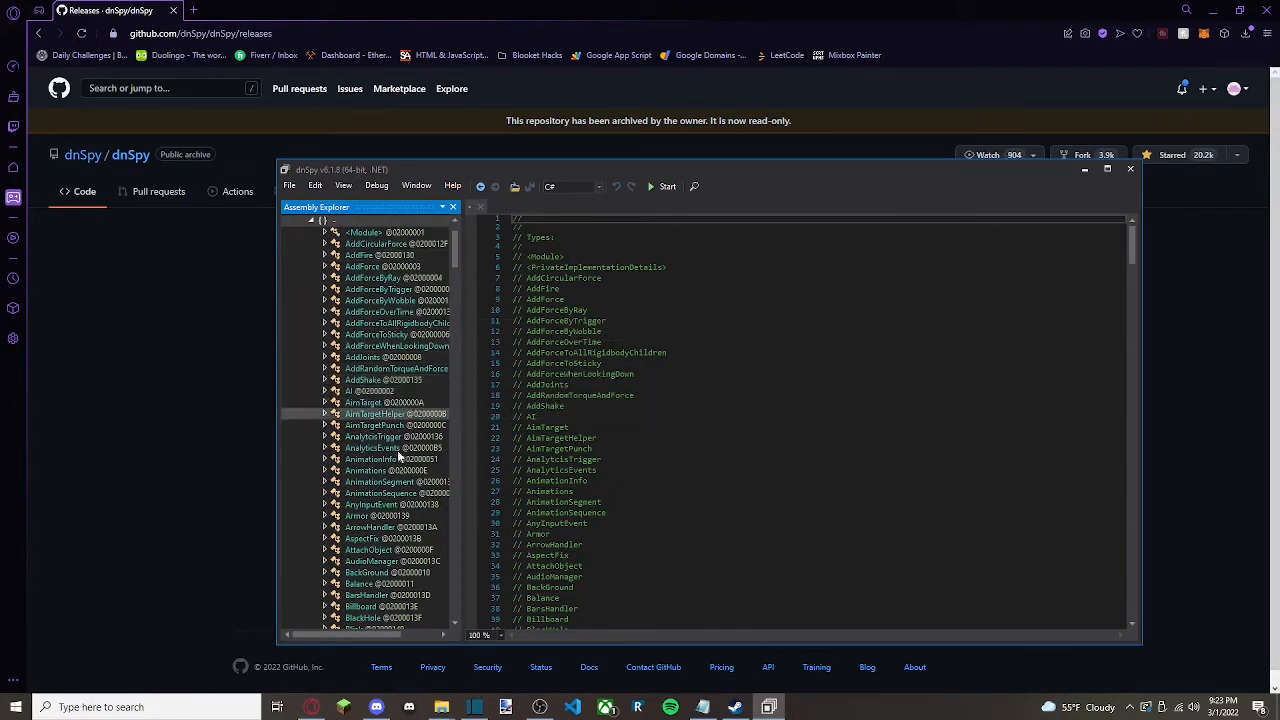
scroll(down, 3)
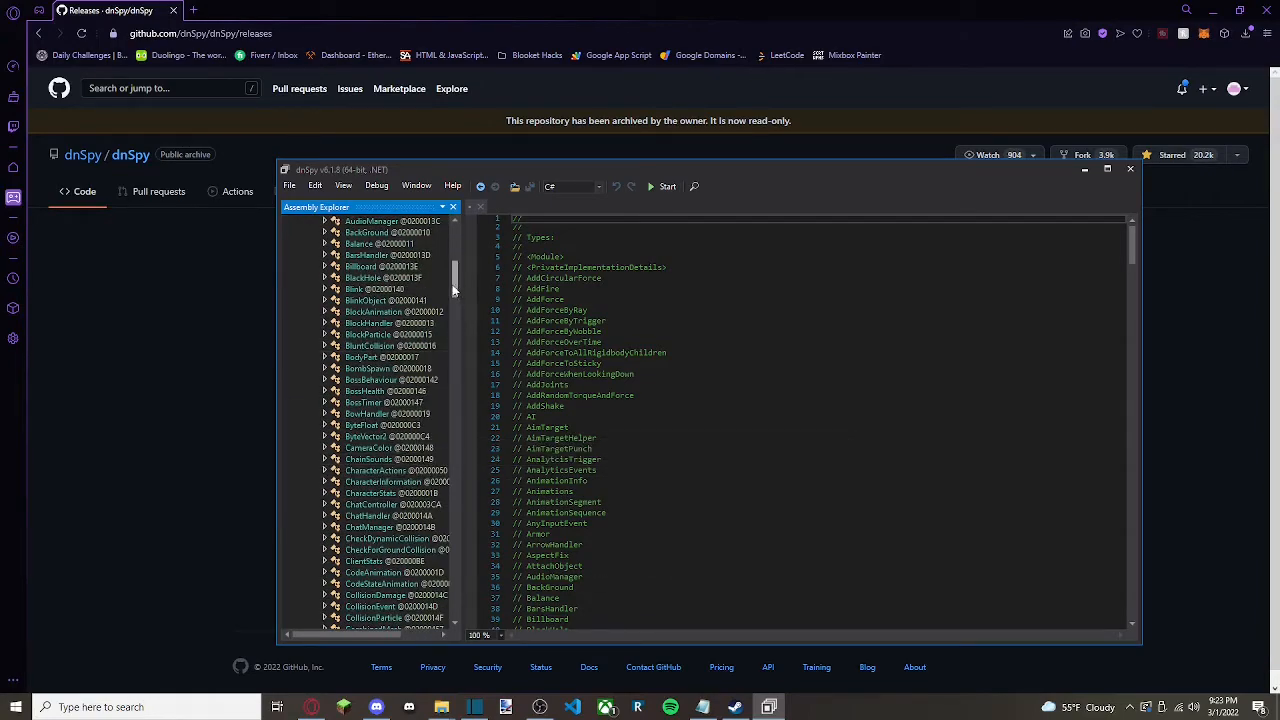
scroll(down, 3)
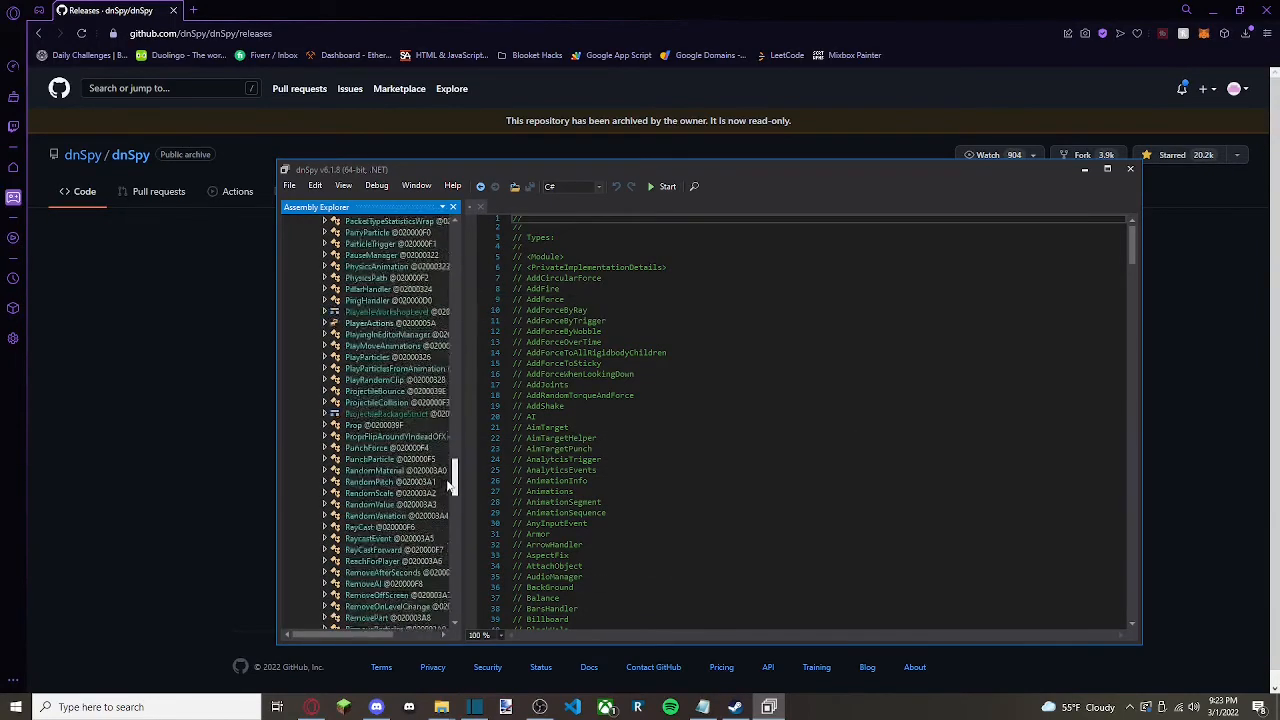
scroll(down, 3)
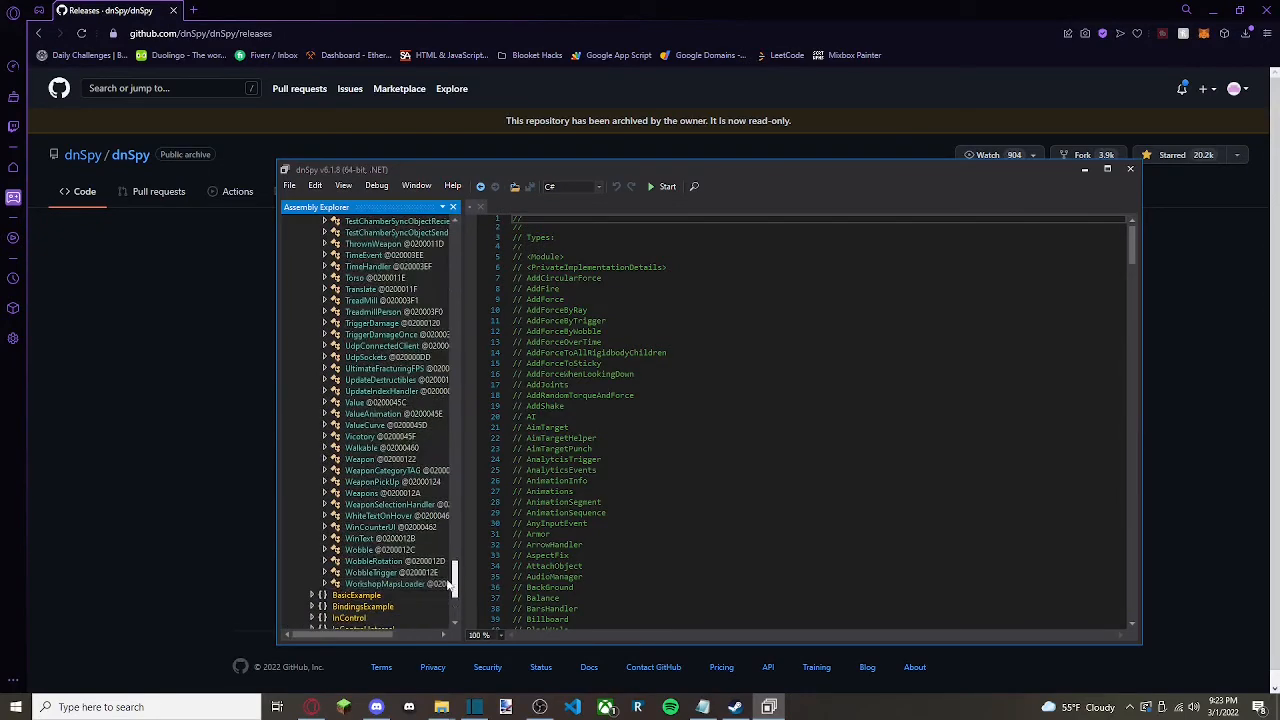
click(364, 448)
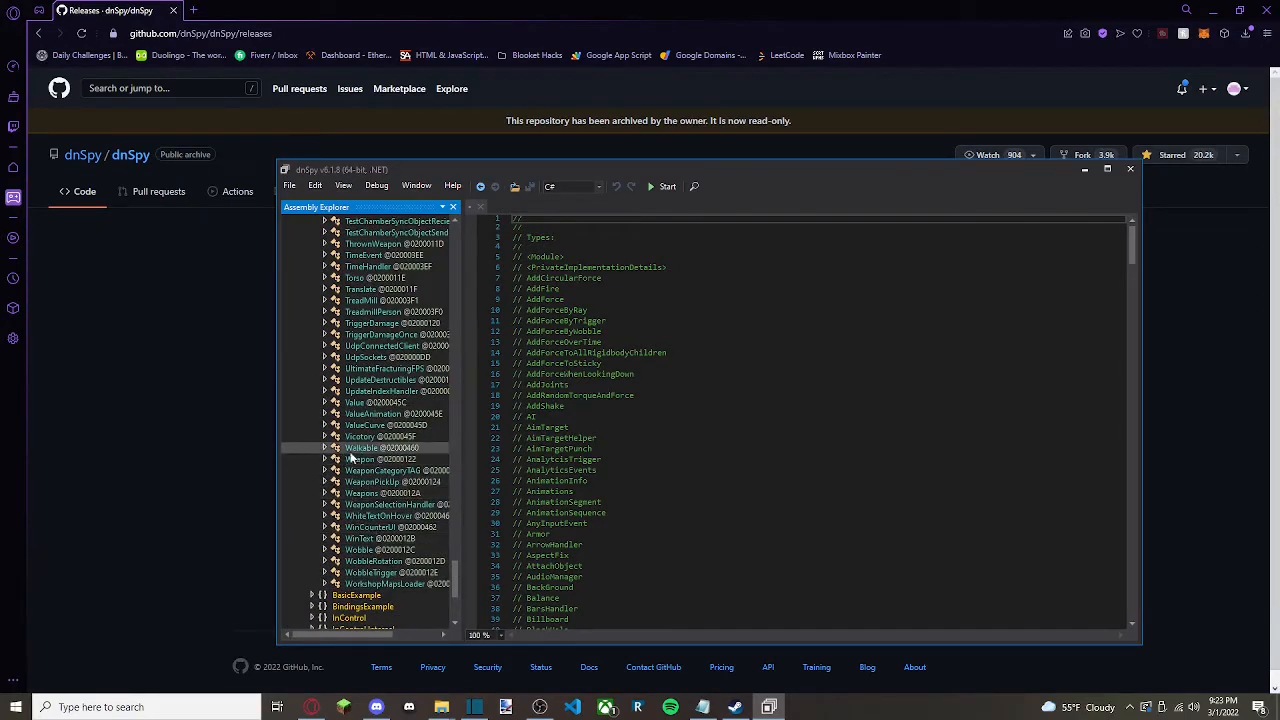
double_click(364, 458)
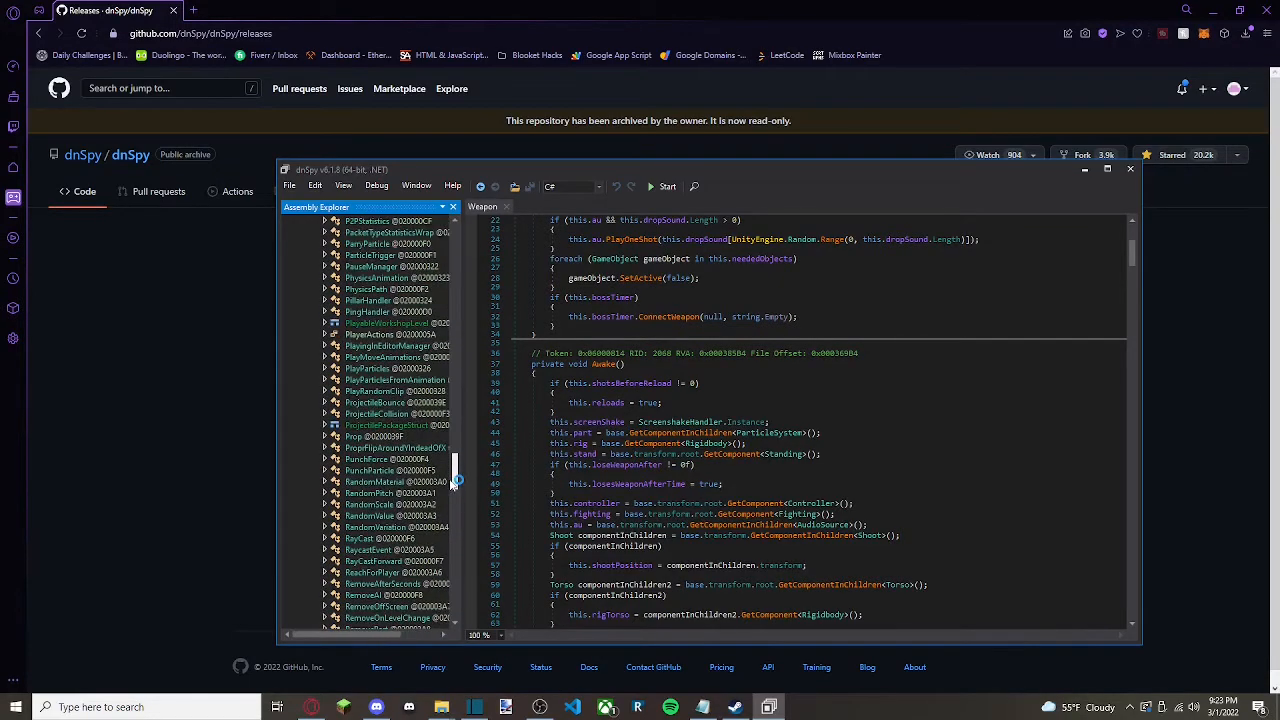
Switch to the SnakeAI class and bring up the code view's editing context menu
scroll(down, 3)
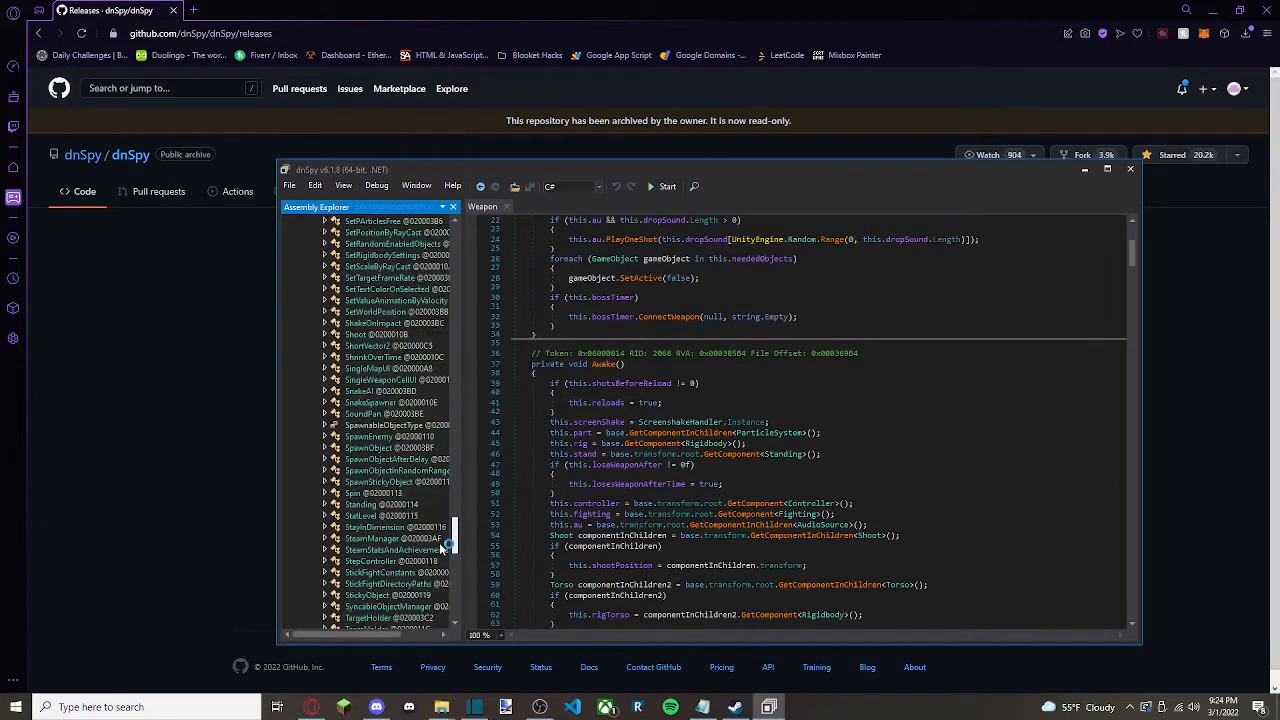
click(360, 232)
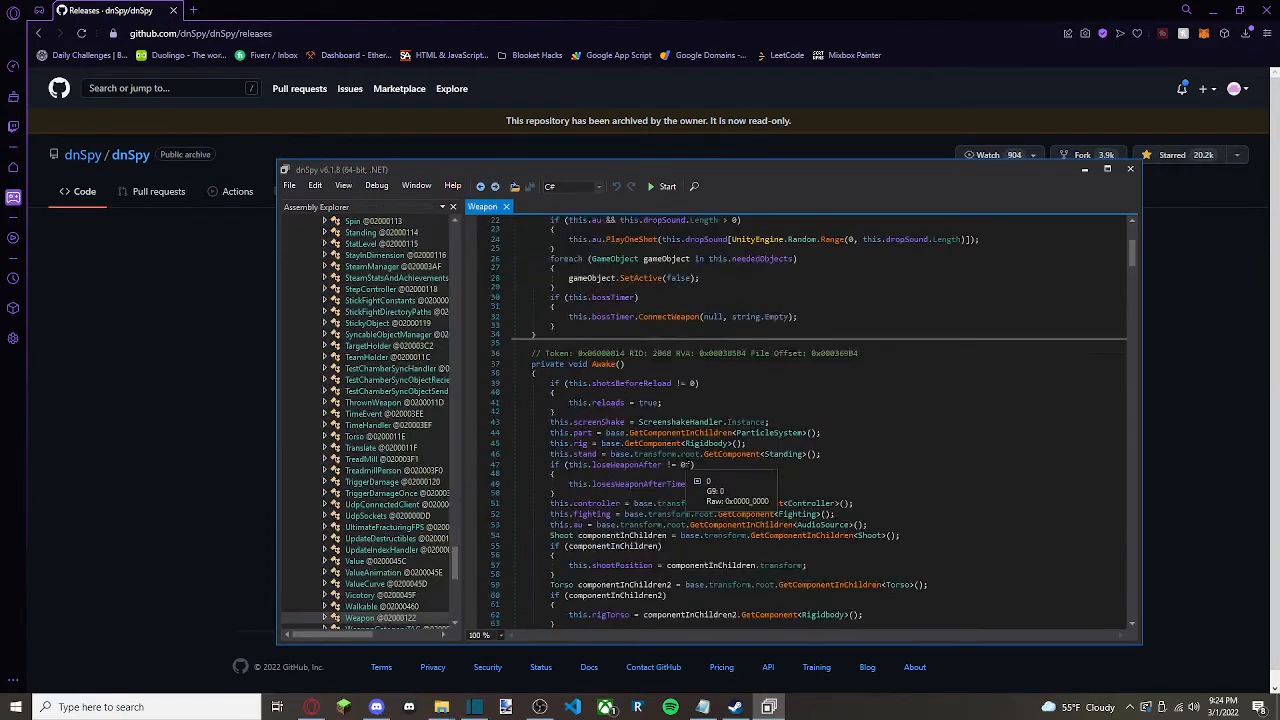
scroll(down, 3)
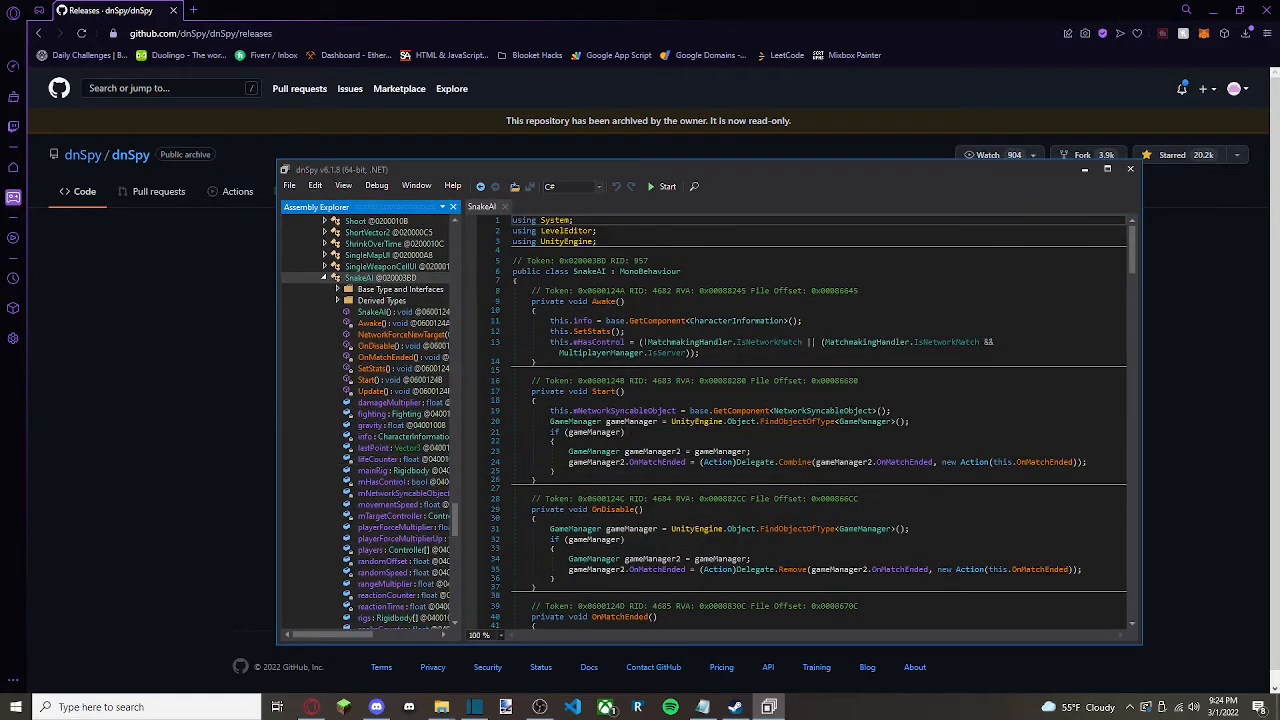
right_click(620, 432)
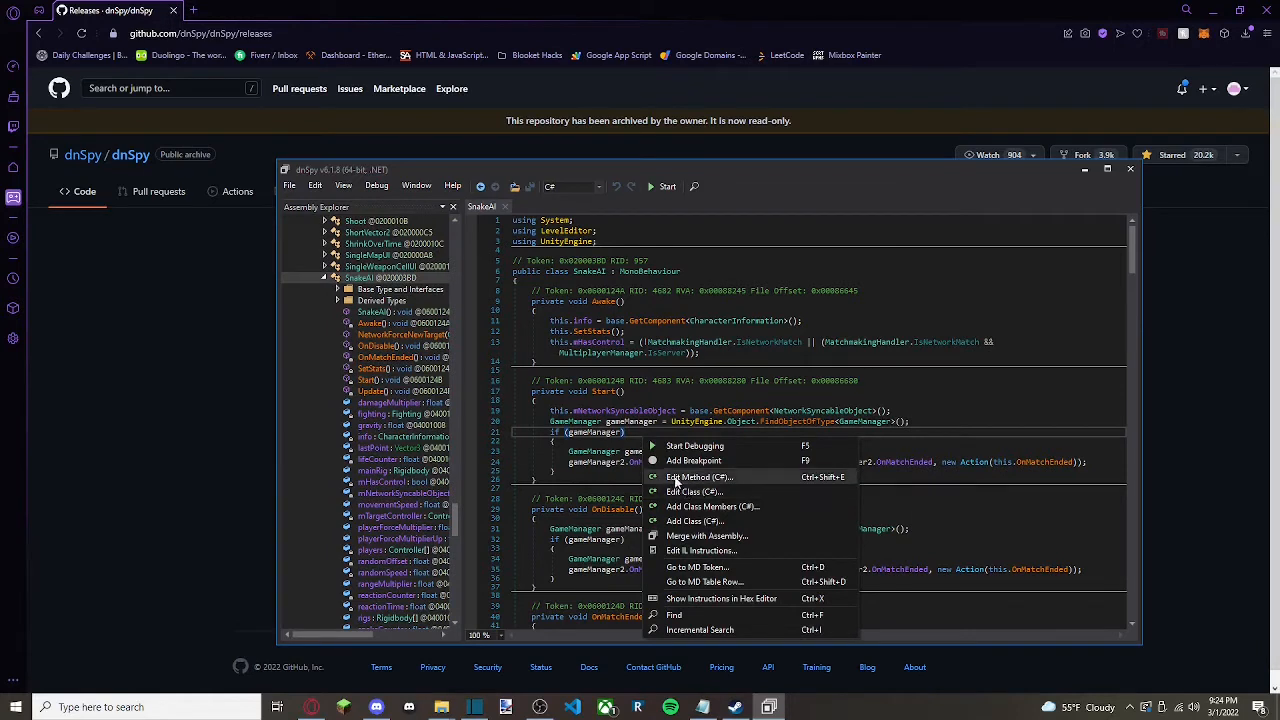
mouse_move(708, 536)
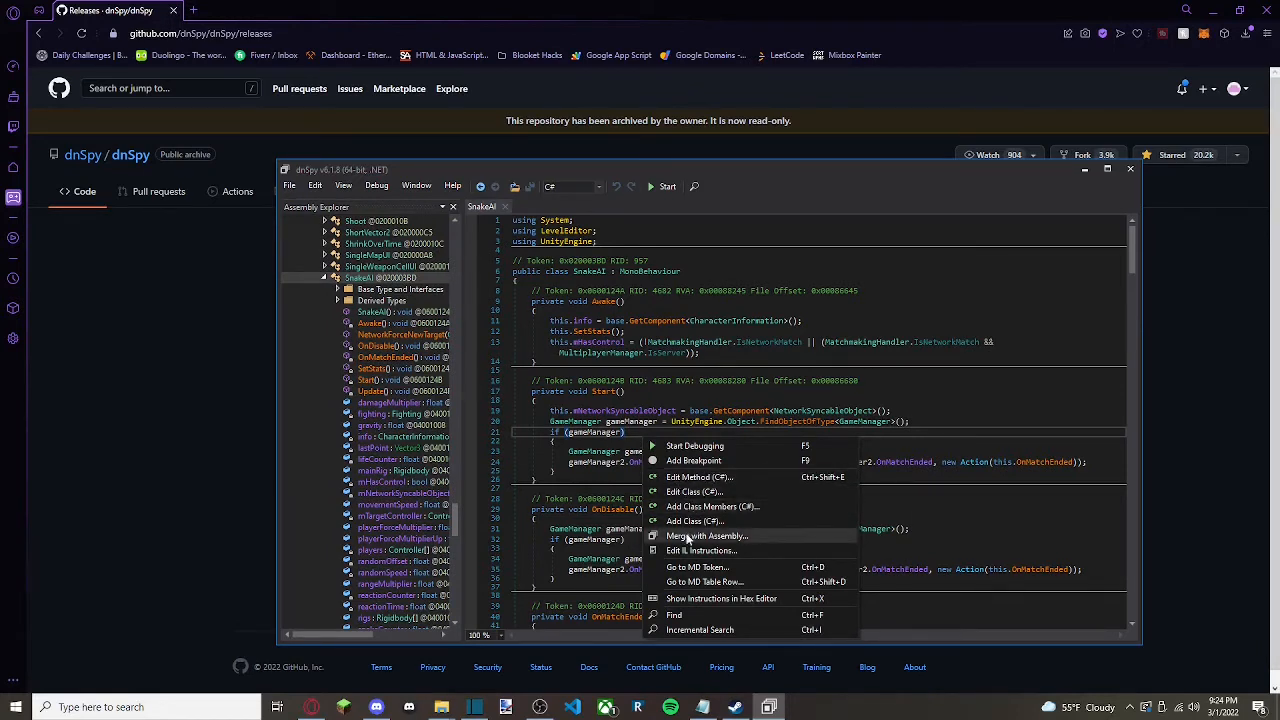
mouse_move(696, 492)
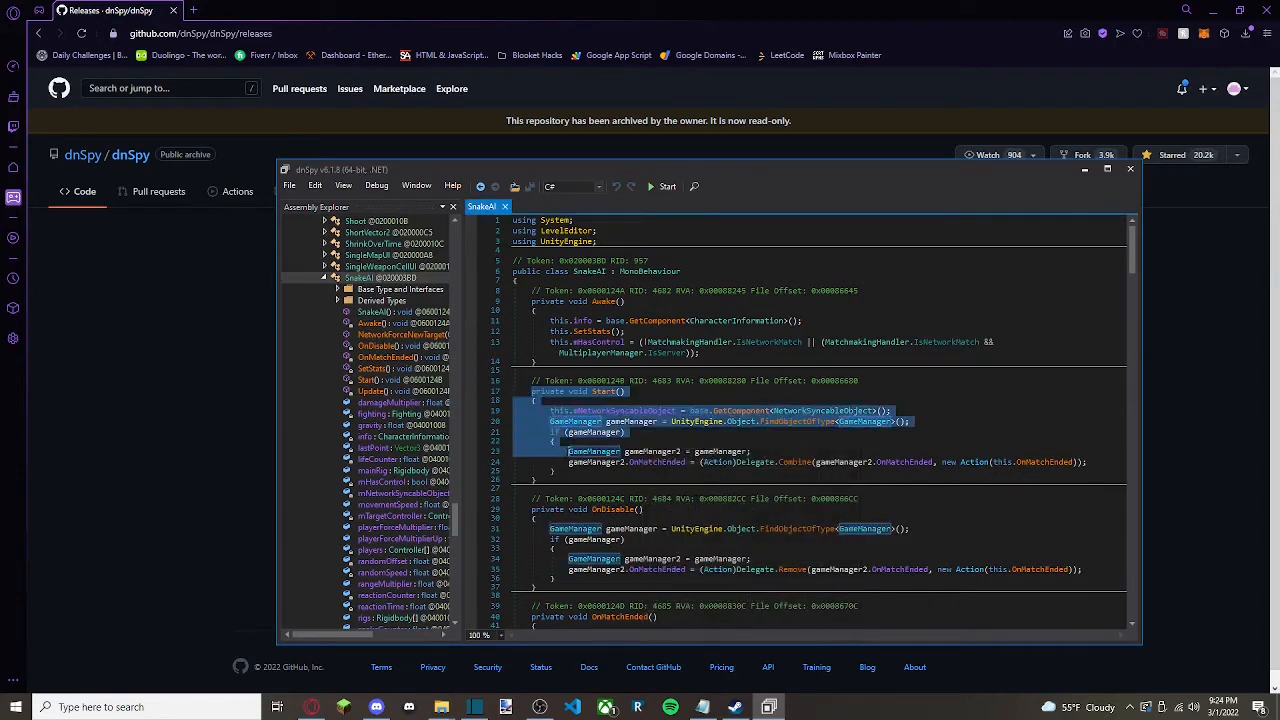
right_click(700, 464)
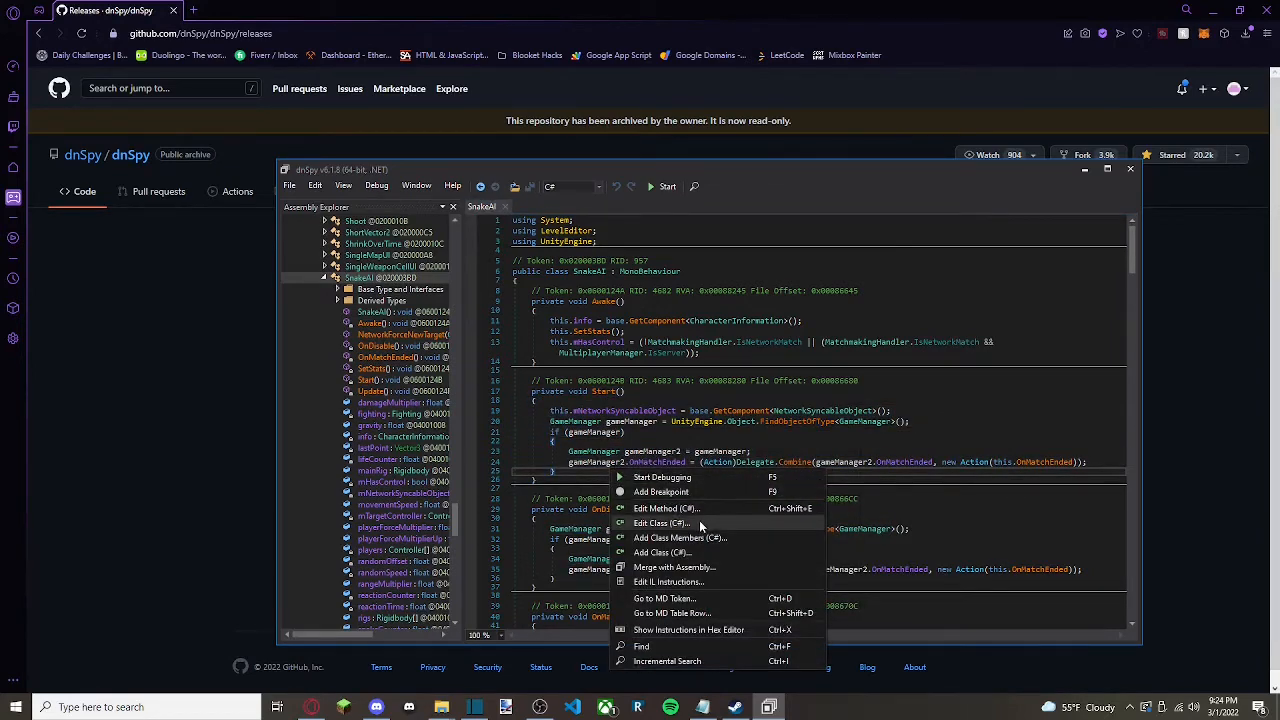
click(660, 522)
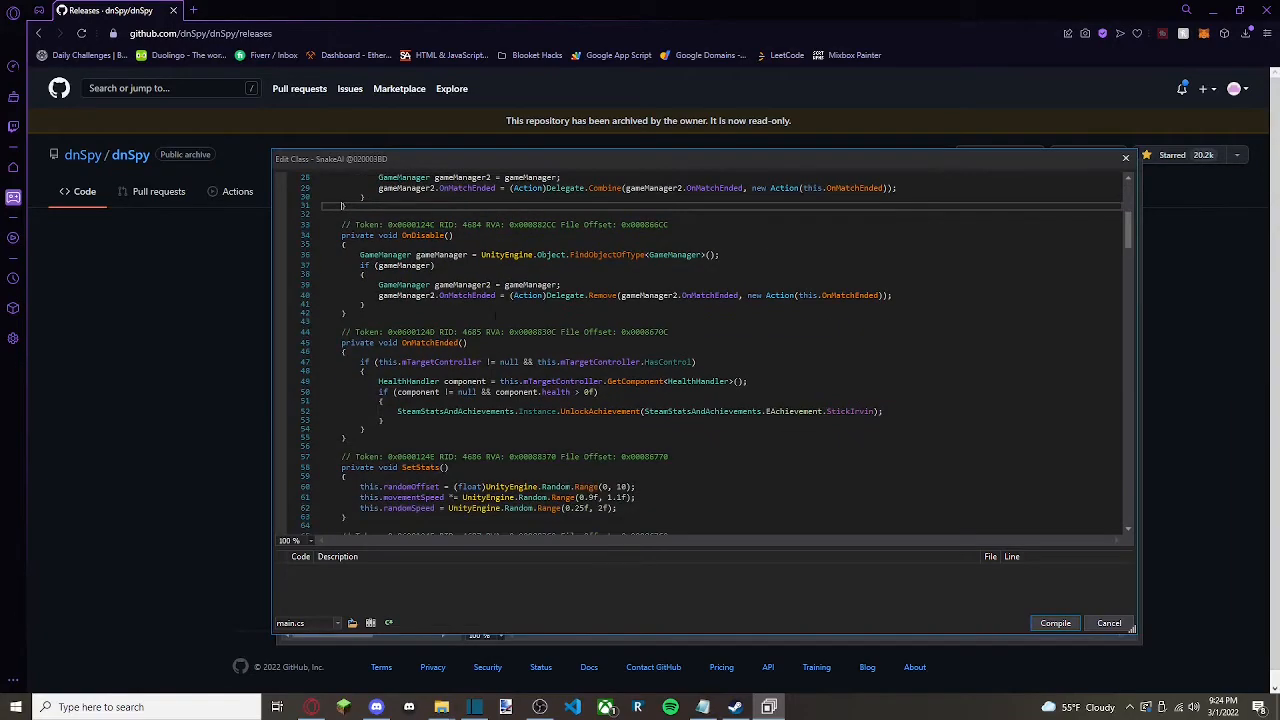
scroll(down, 3)
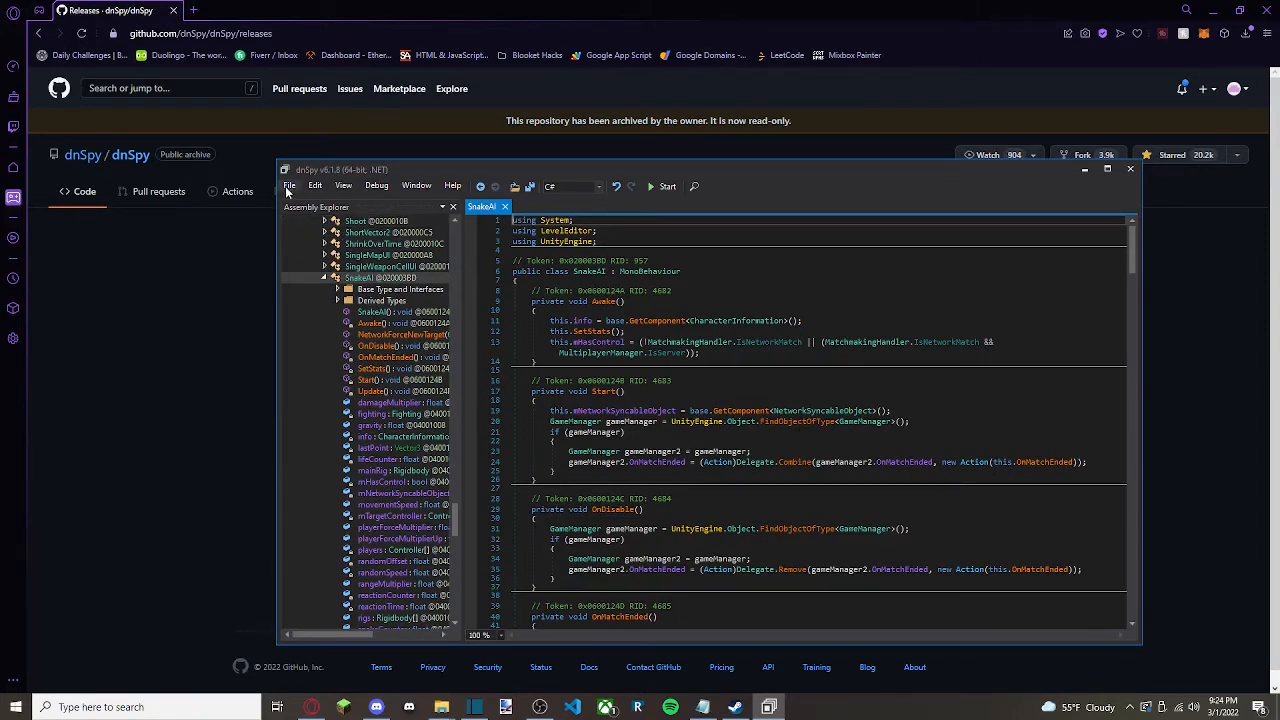
Save the edited Assembly-CSharp.dll module via File > Save Module and confirm
click(288, 186)
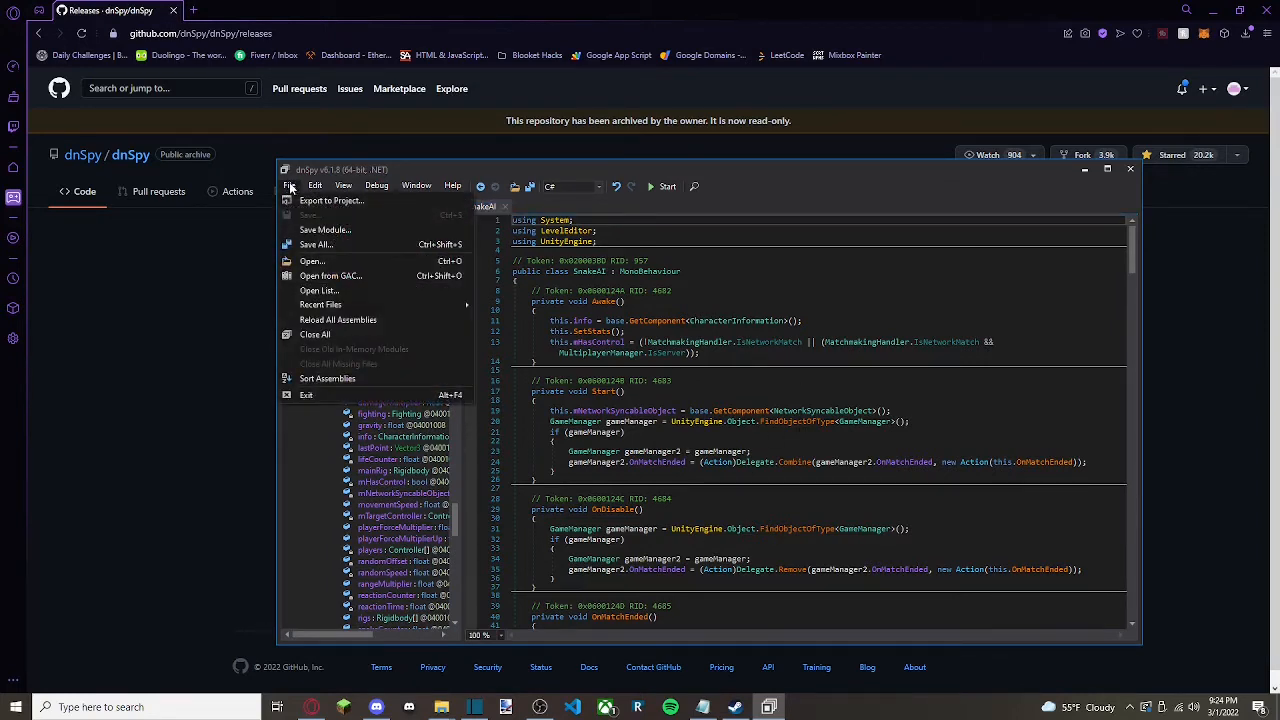
click(324, 230)
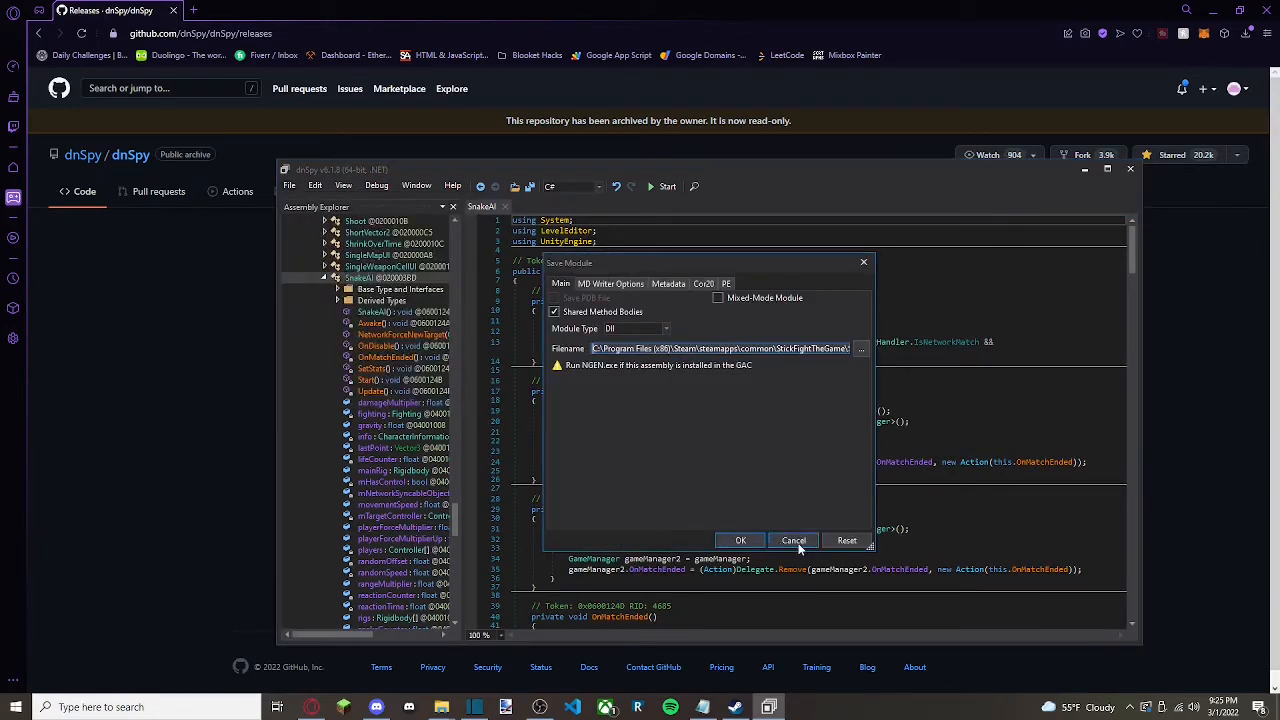
click(792, 540)
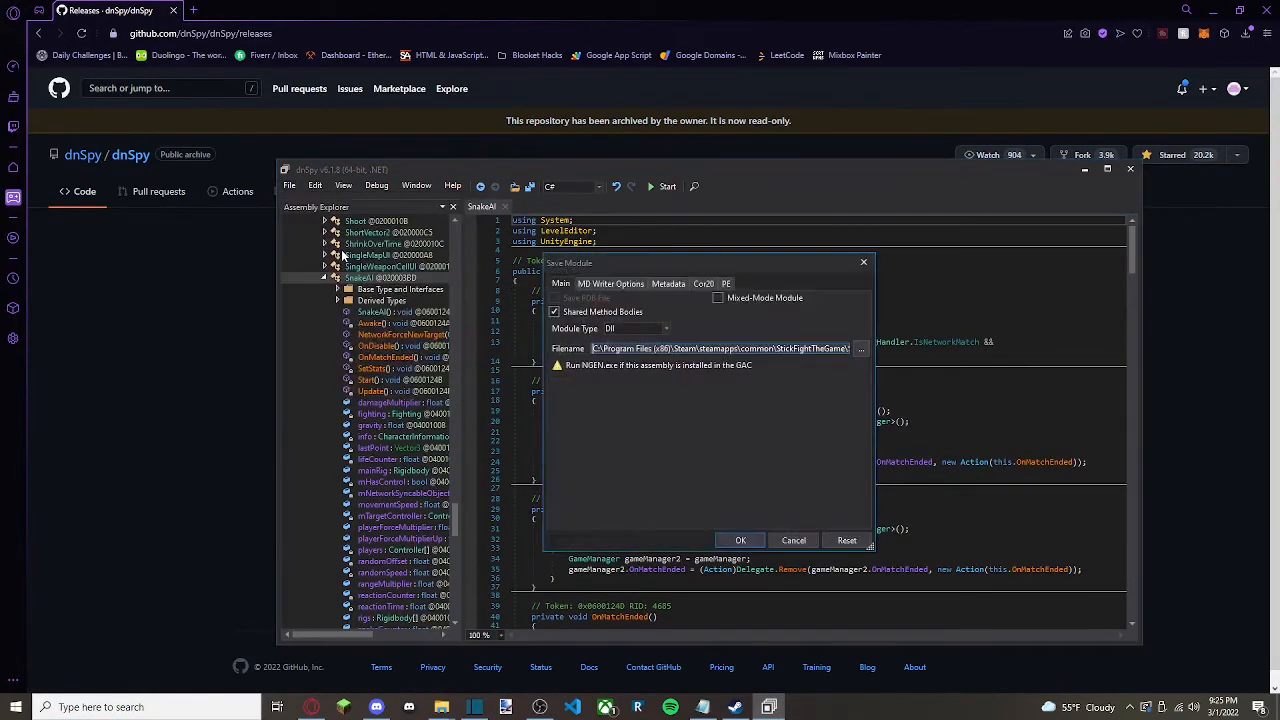
click(792, 540)
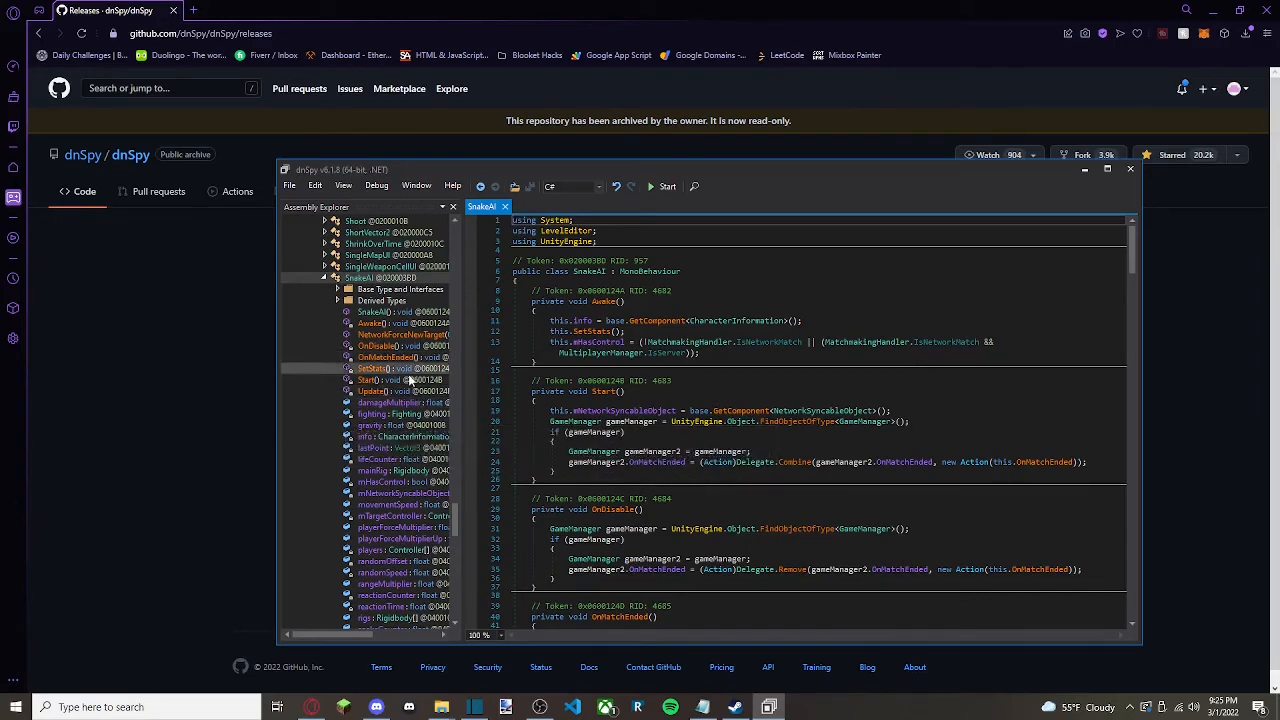
click(14, 704)
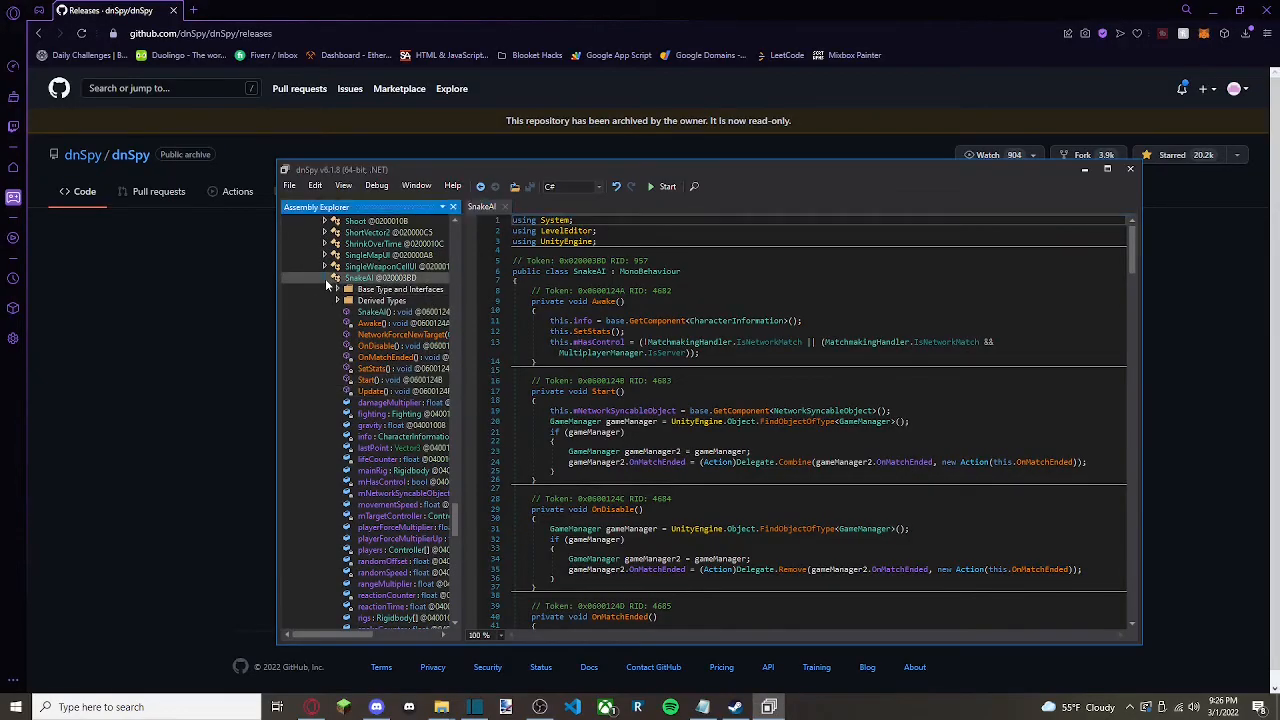
Locate WinCounterUI in the Assembly Explorer and start editing its class in C#
scroll(down, 3)
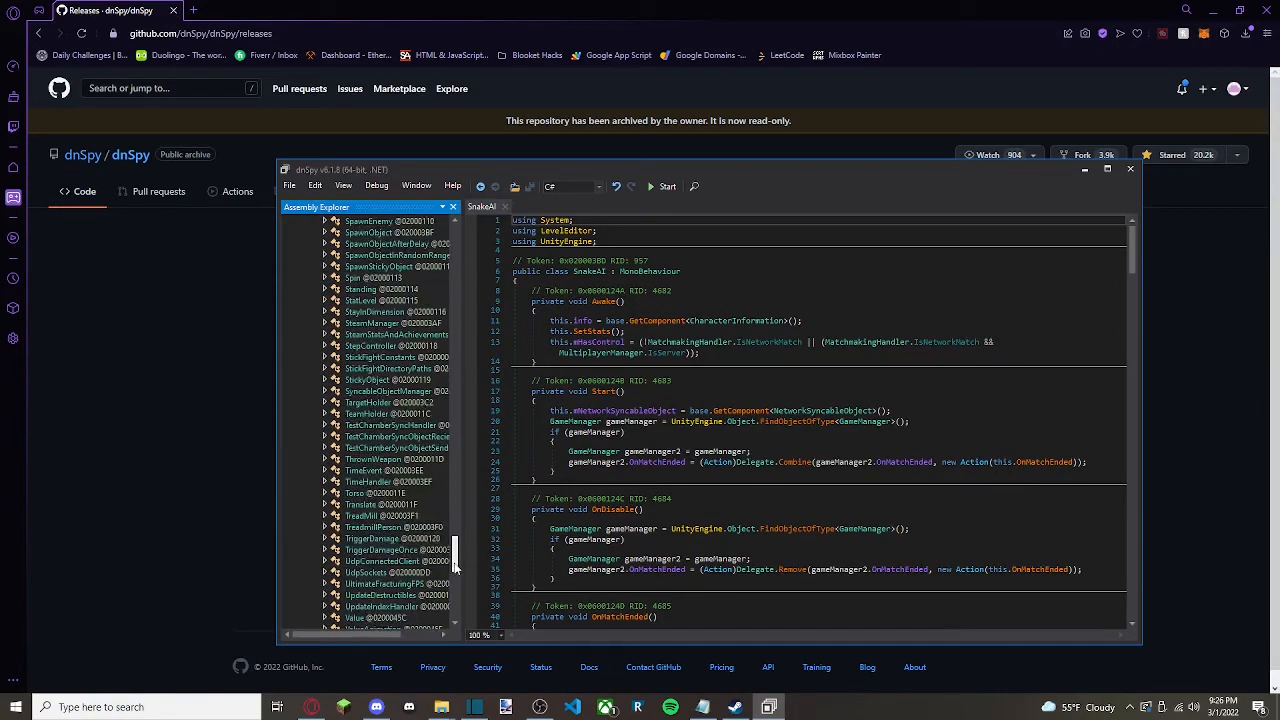
scroll(down, 3)
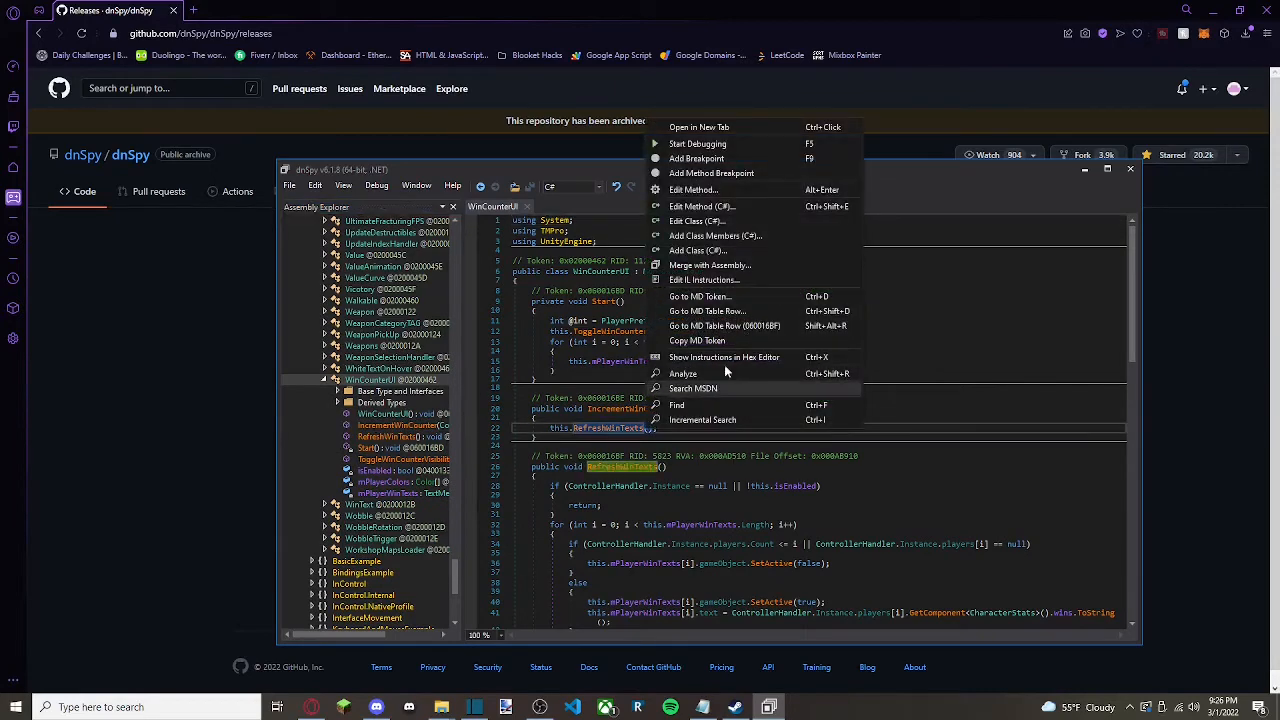
click(698, 220)
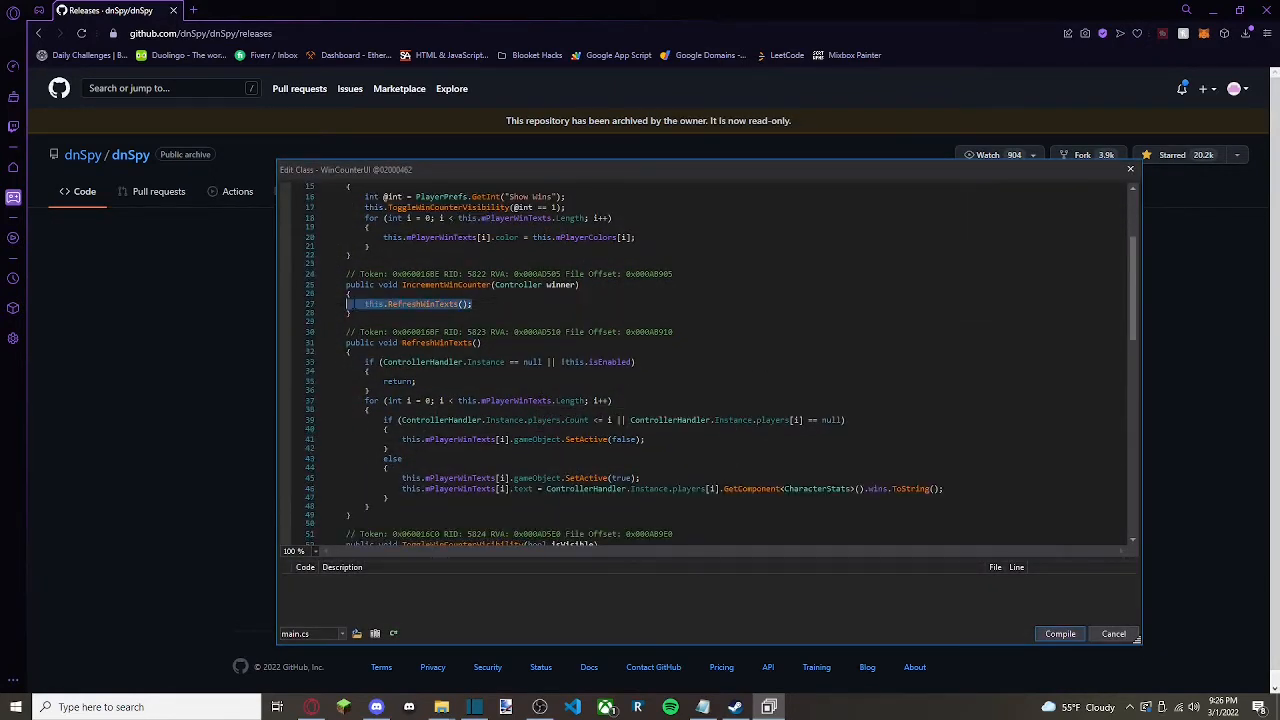
Write a private void Update() method that calls this.RefreshWinTexts() each frame
scroll(down, 3)
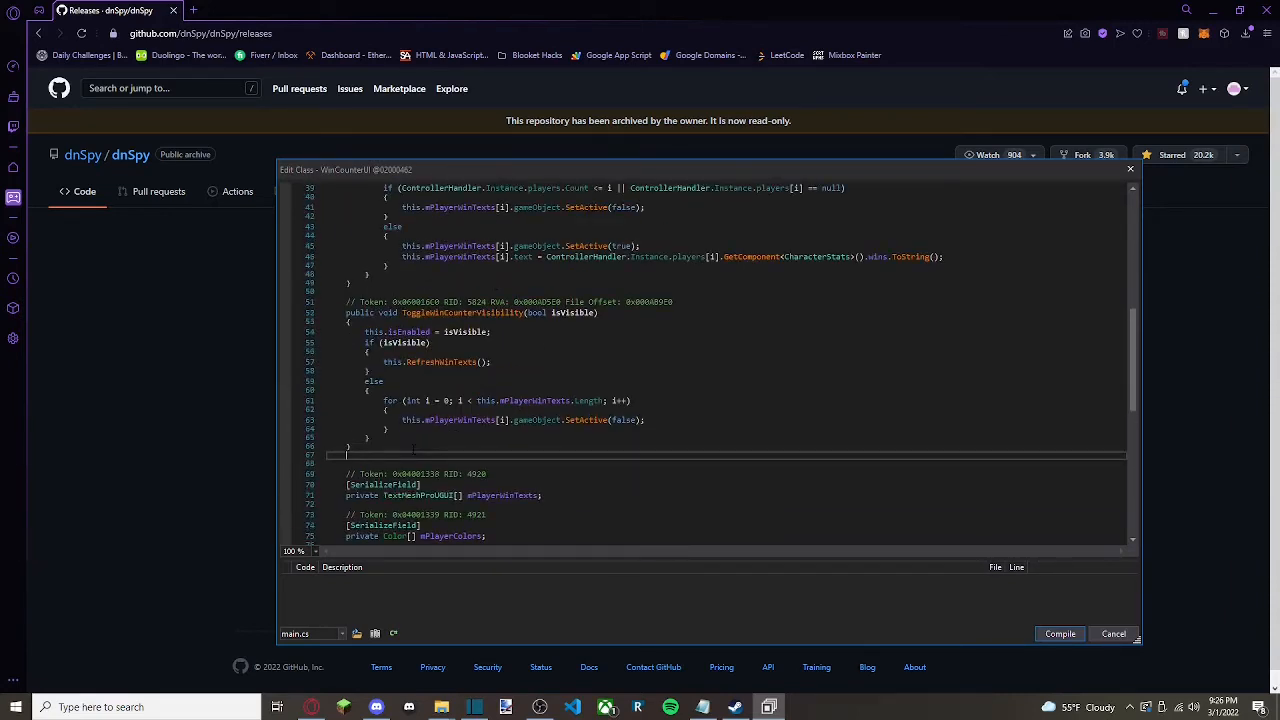
text(private)
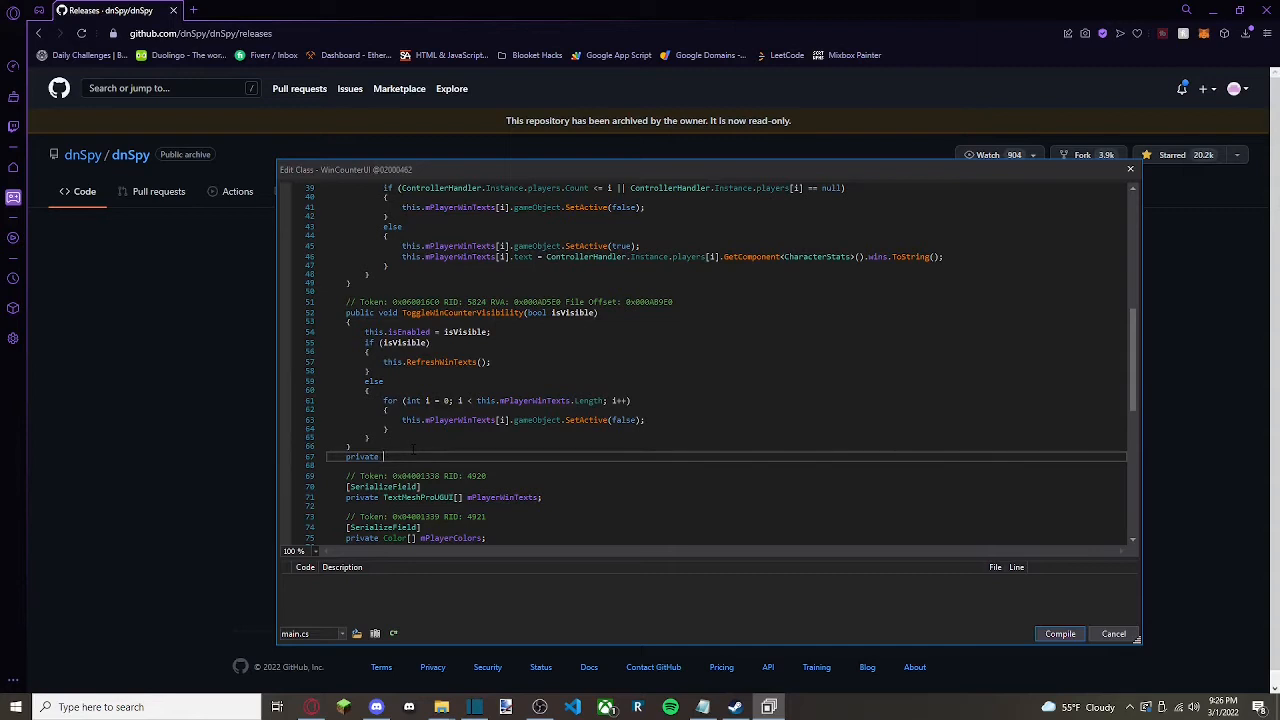
text(void Update())
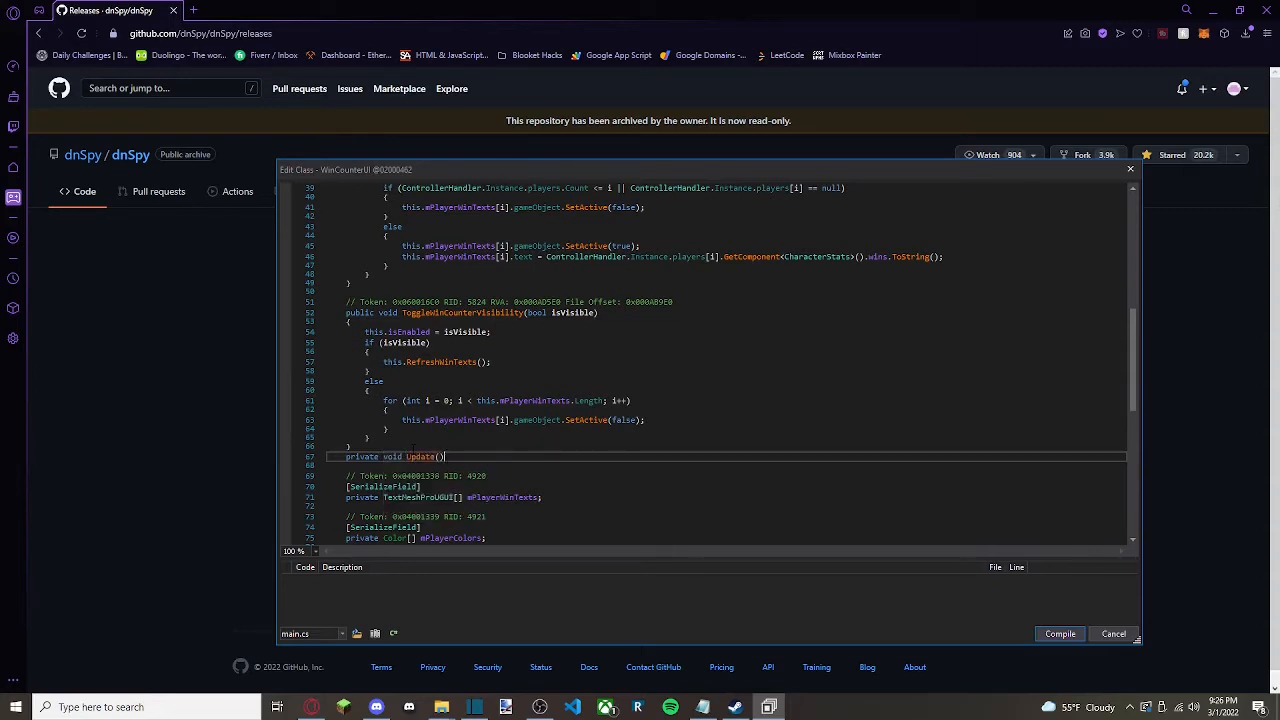
text({)
click(726, 466)
text(this.RefreshWinTexts();)
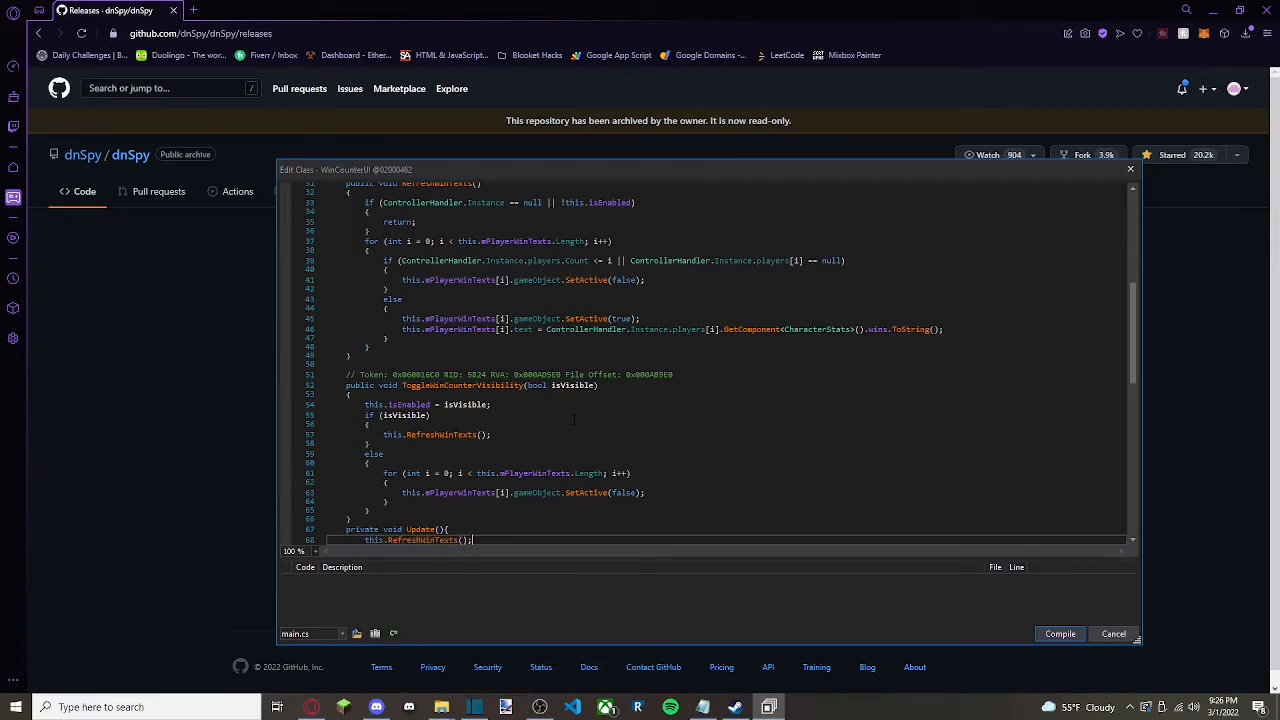
scroll(down, 3)
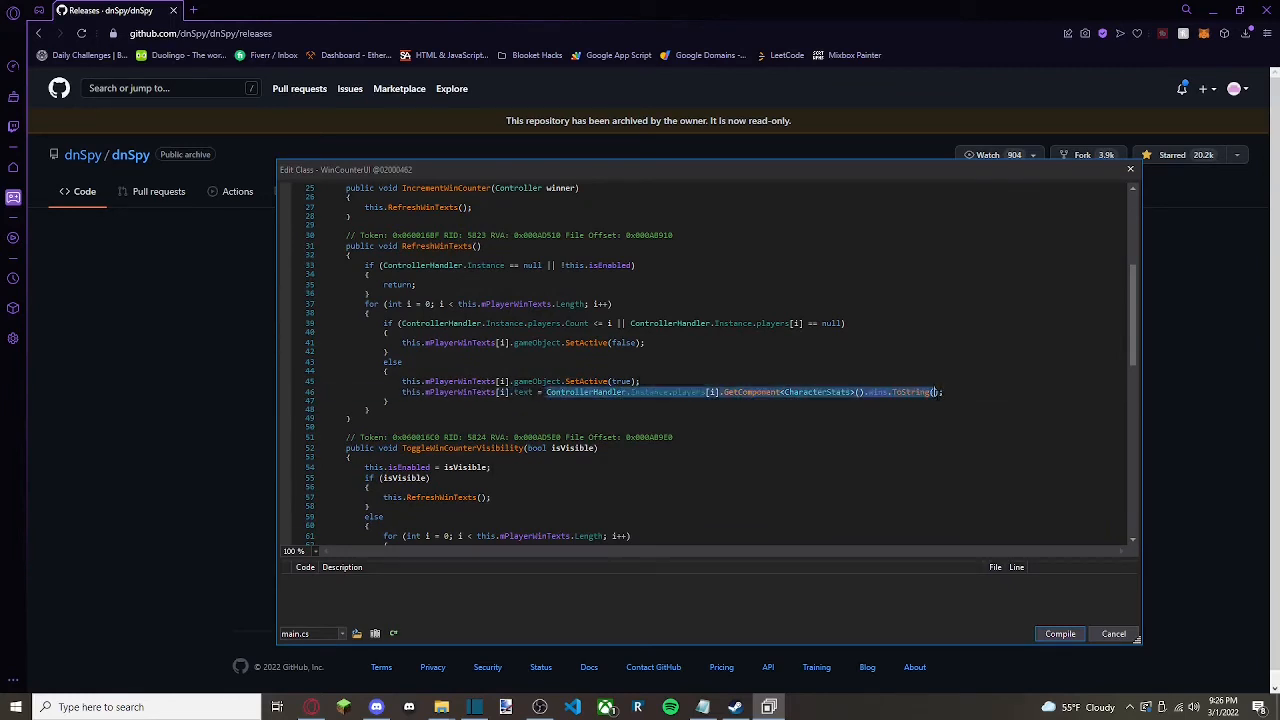
Replace the wins.ToString() expression with the literal "99" and compile the class
text("";)
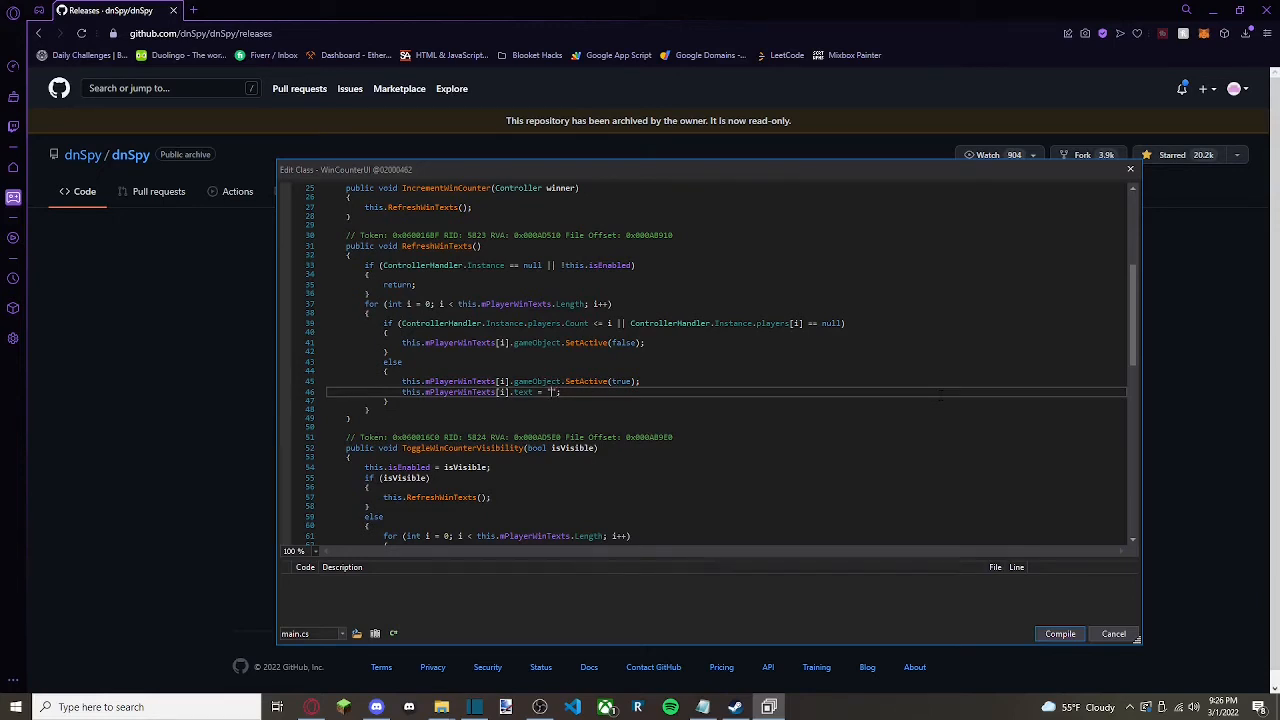
text(99)
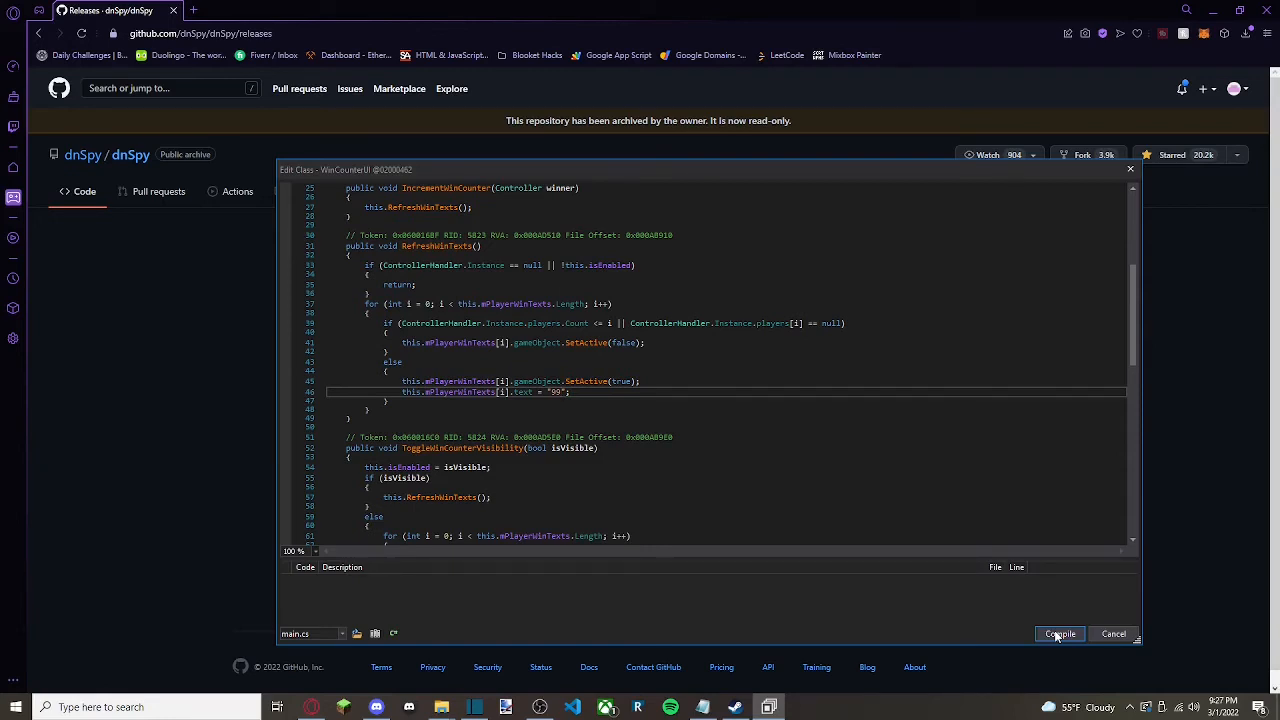
click(1060, 634)
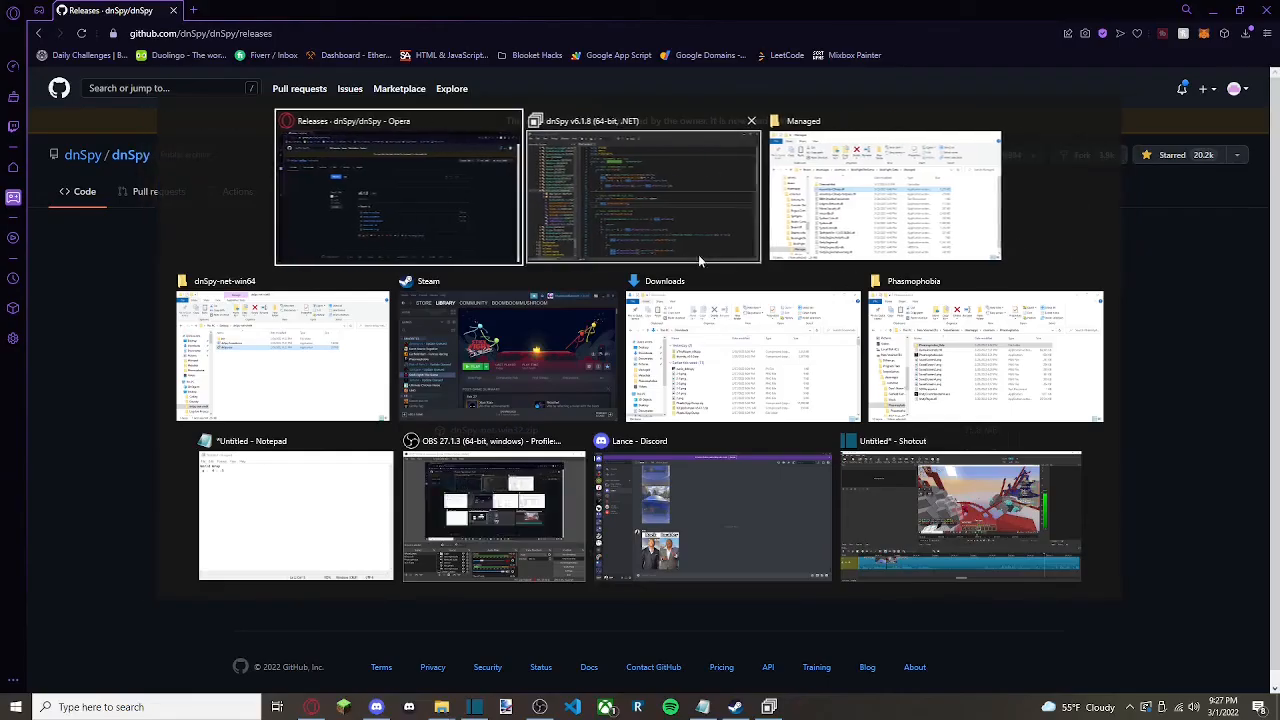
Review the decompiled WinCounterUI showing the "99" win text and new Update method
click(644, 190)
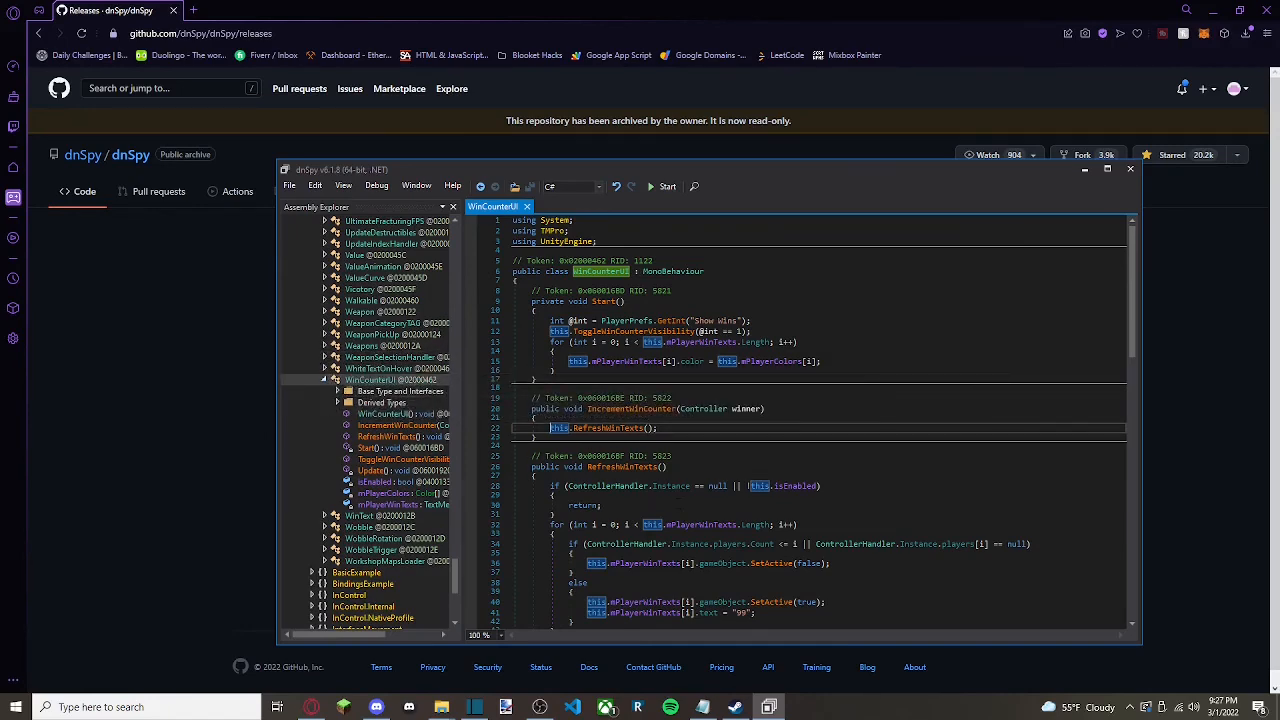
scroll(down, 3)
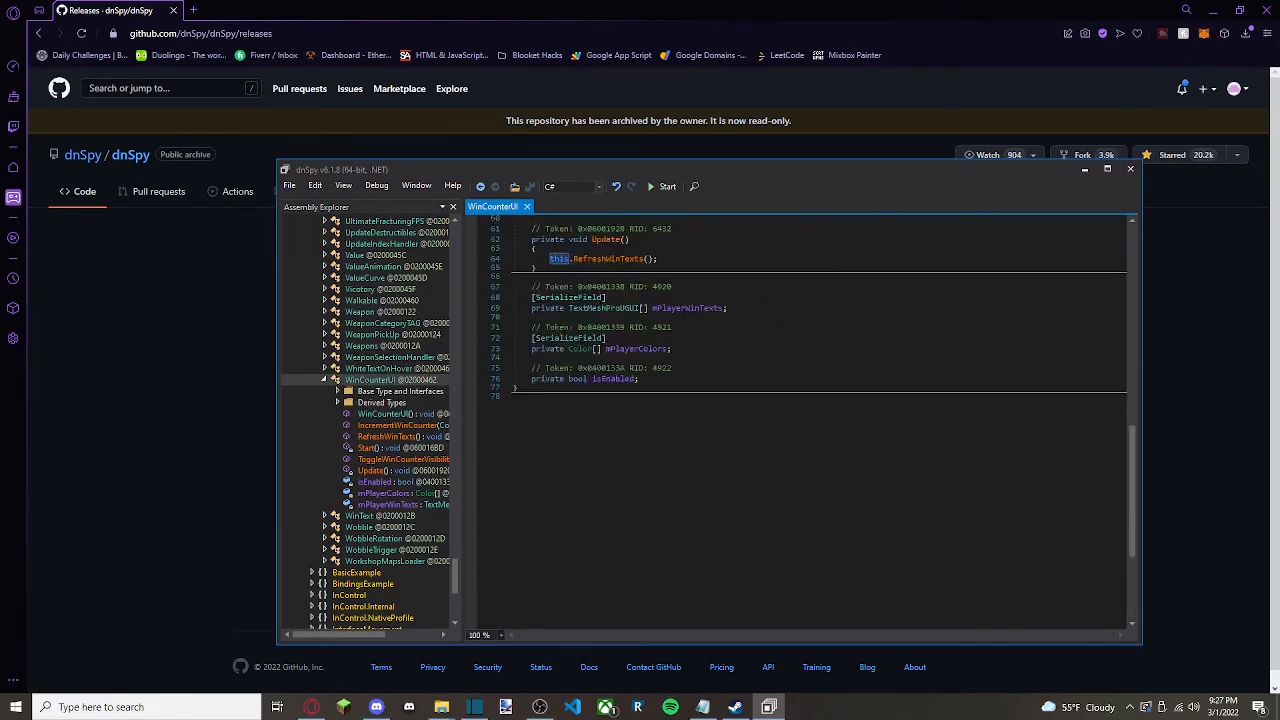